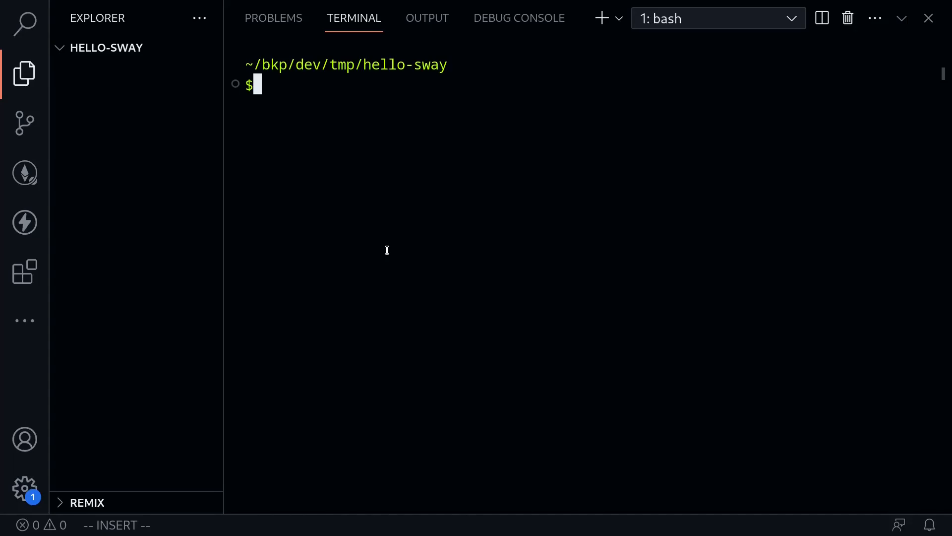
# Run `forc new counter` in the integrated terminal to scaffold the project
pyautogui.write('f')
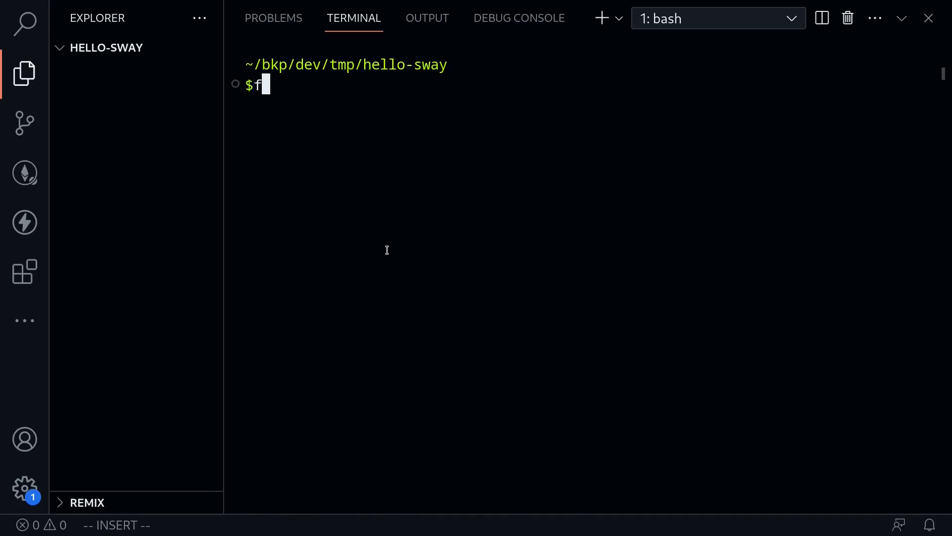
pyautogui.write('orc new')
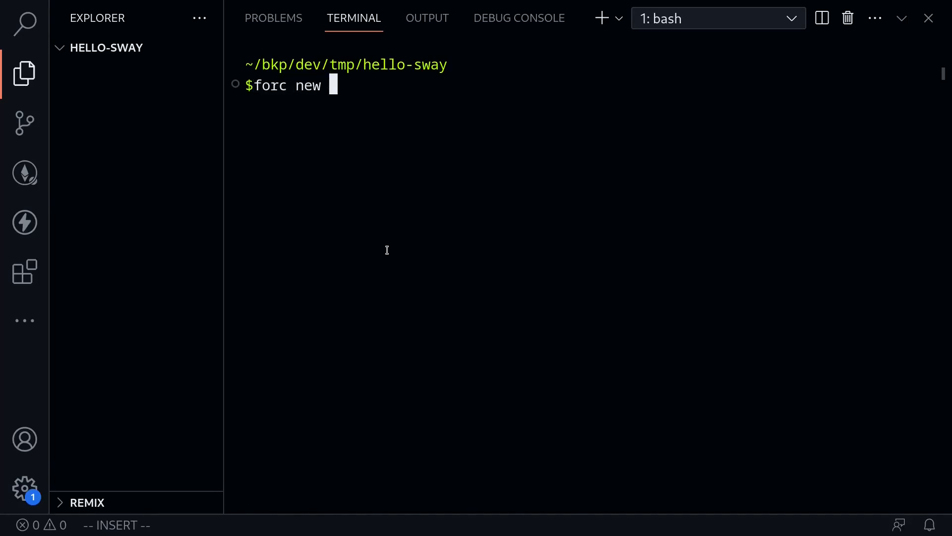
pyautogui.write('counter')
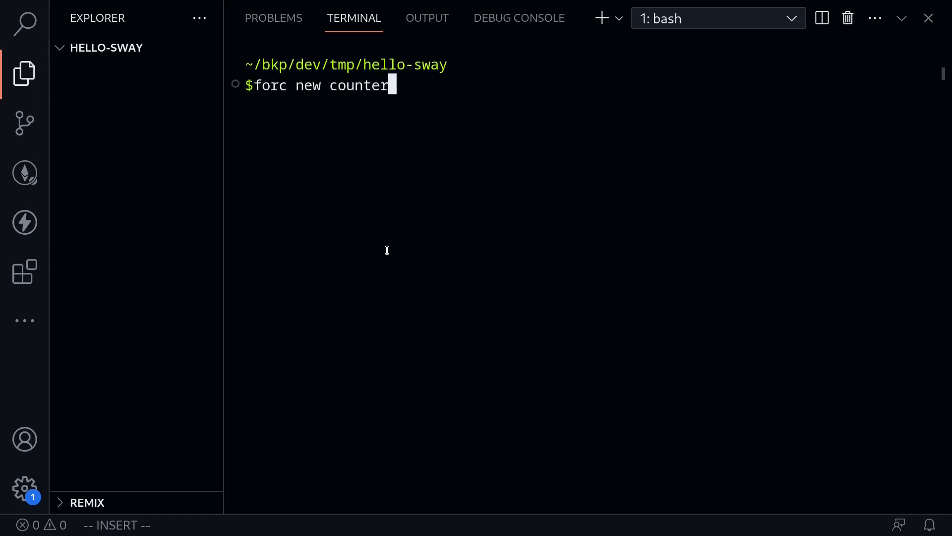
pyautogui.press('Return')
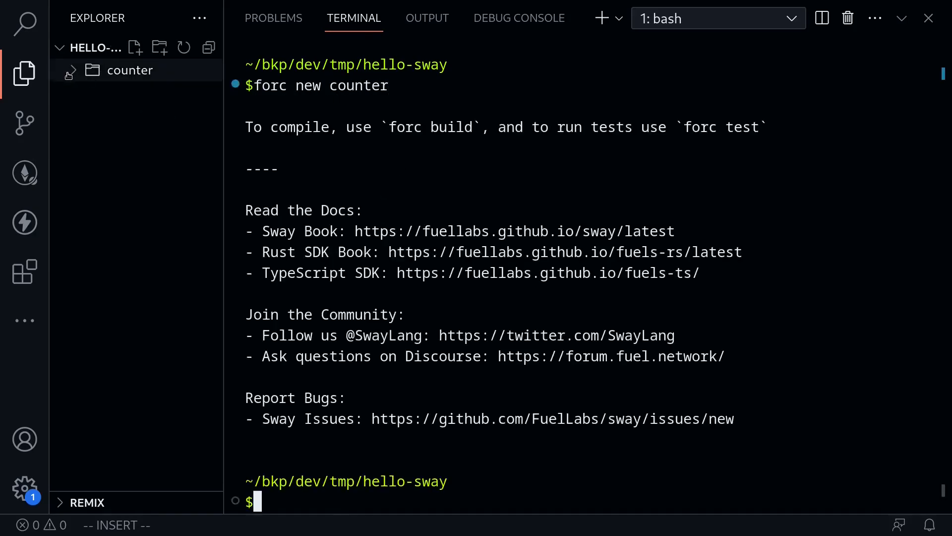
# Open counter/src/main.sw and rename the MyContract ABI to Counter via F2
pyautogui.click(129, 69)
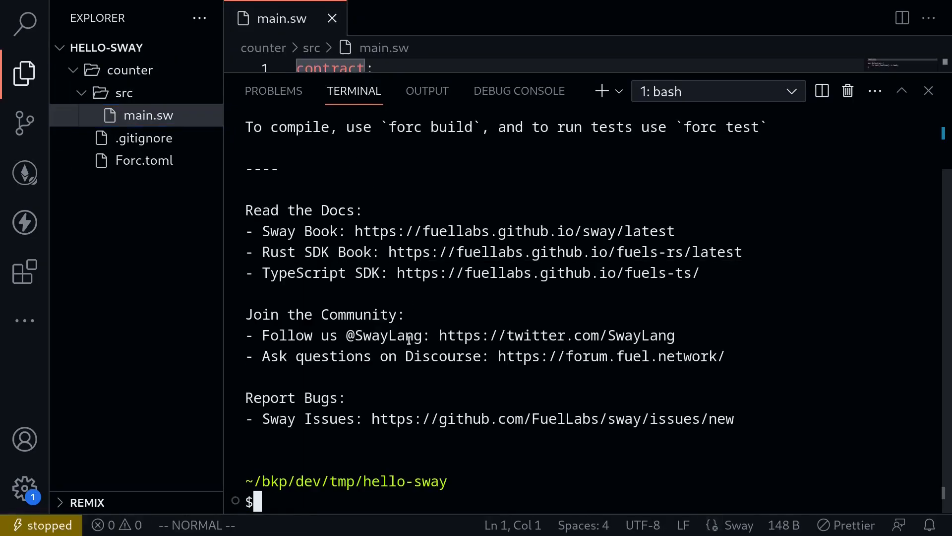
pyautogui.click(929, 91)
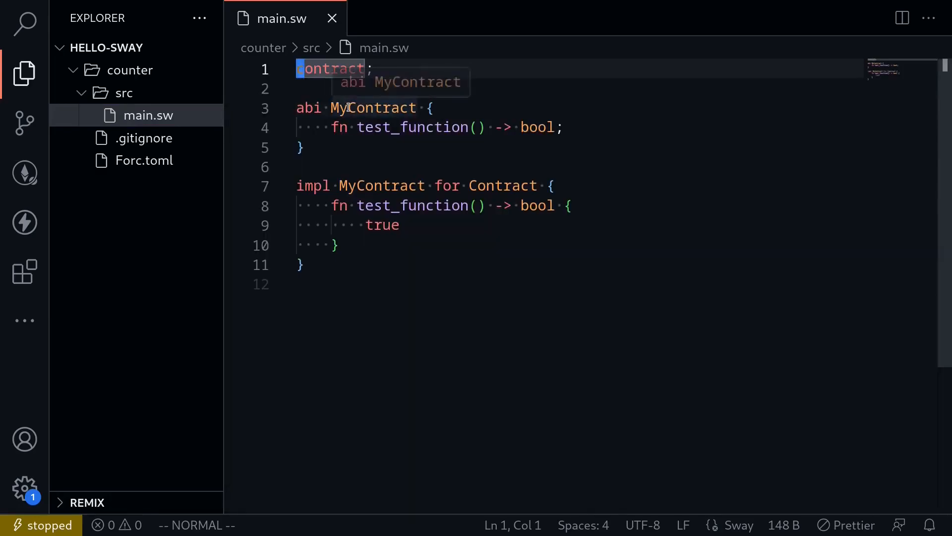
pyautogui.click(373, 107)
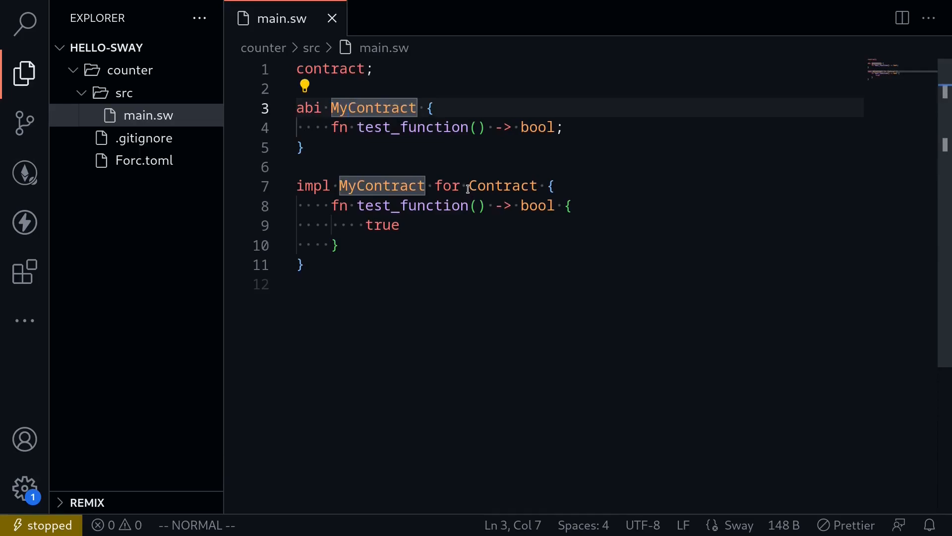
pyautogui.write('Counter')
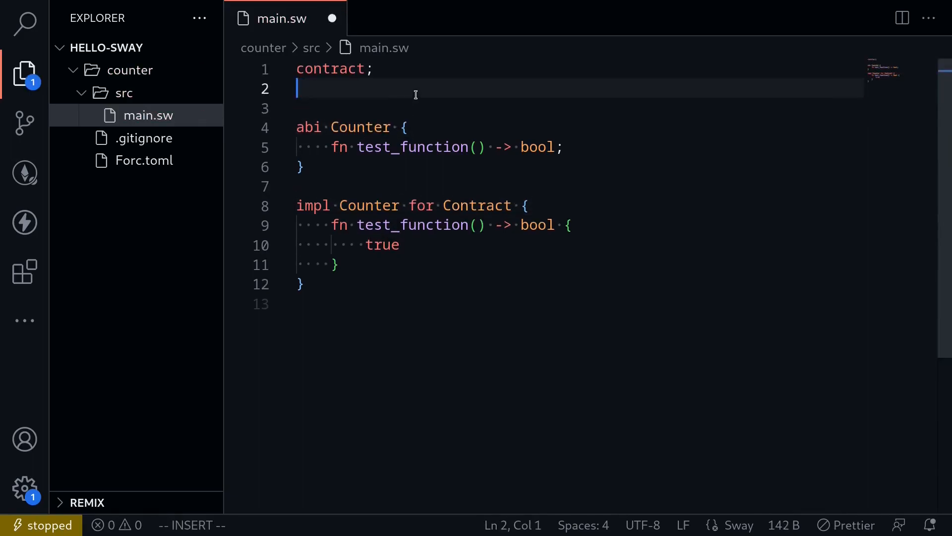
# Write `storage { count: u64 = 0 }` below the contract declaration
pyautogui.press('Enter')
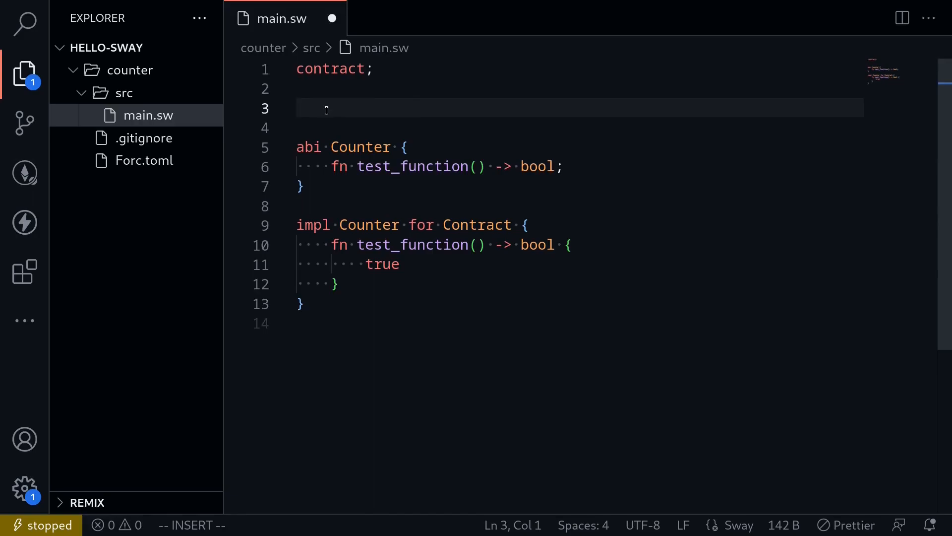
pyautogui.write('storage {')
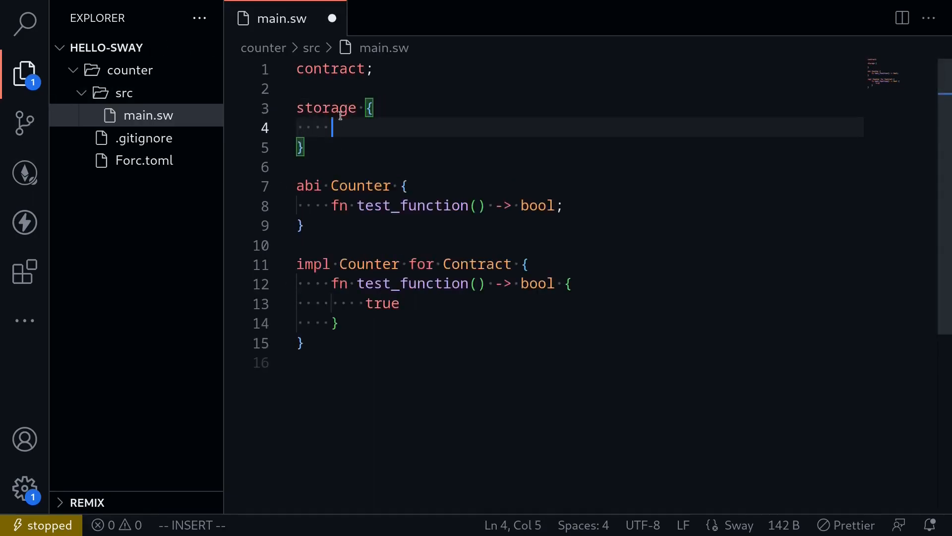
pyautogui.moveTo(349, 129)
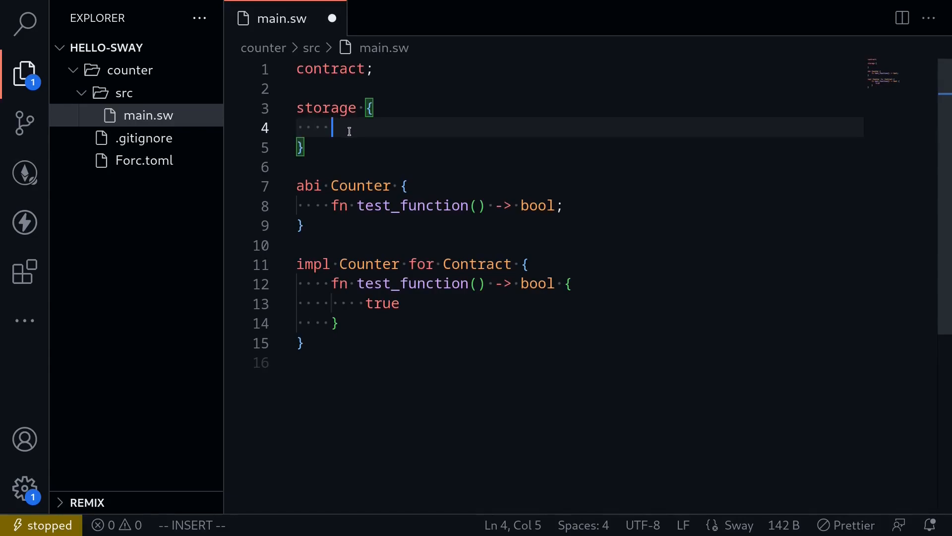
pyautogui.write('count:')
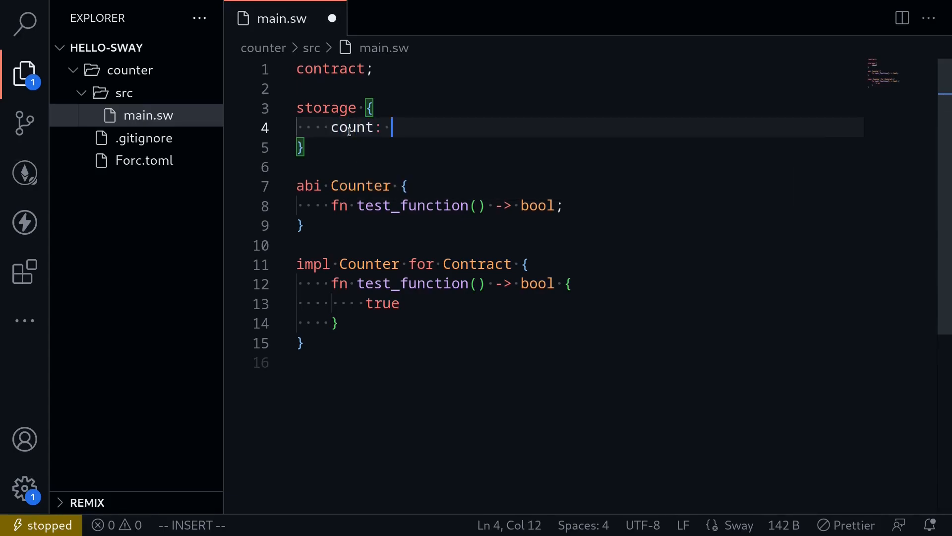
pyautogui.write('u64')
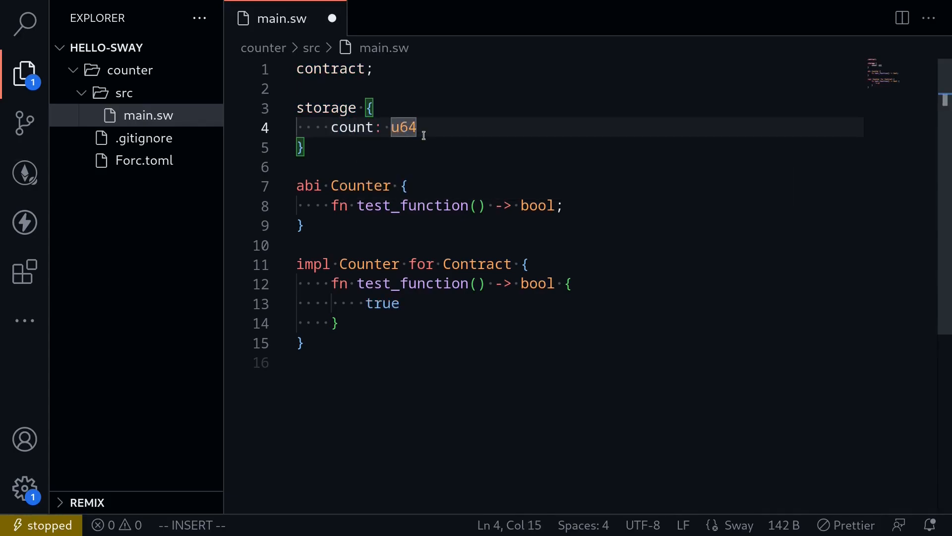
pyautogui.write('=')
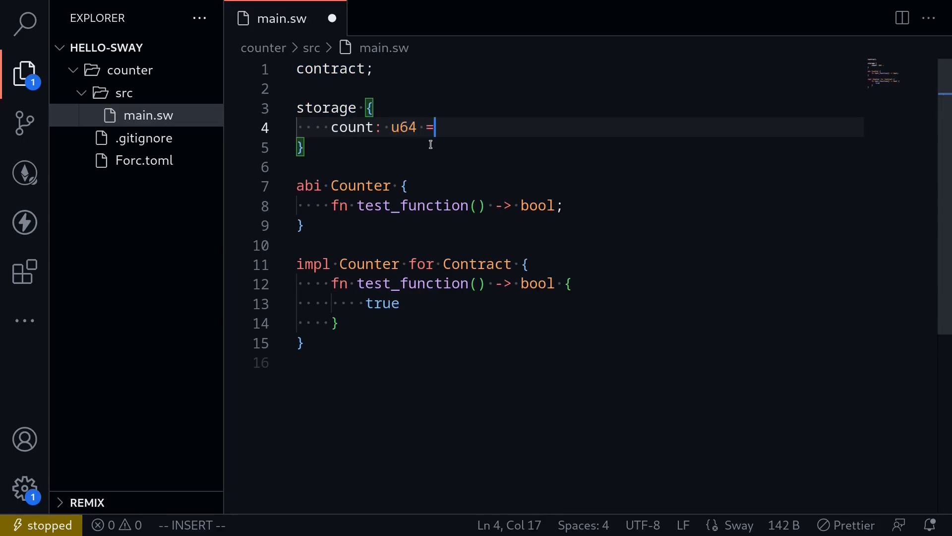
pyautogui.write('0')
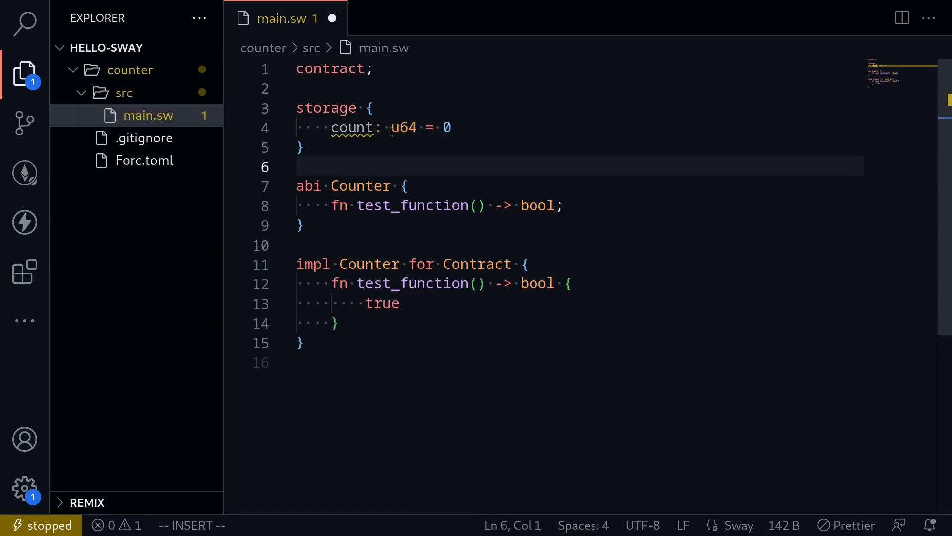
pyautogui.moveTo(342, 162)
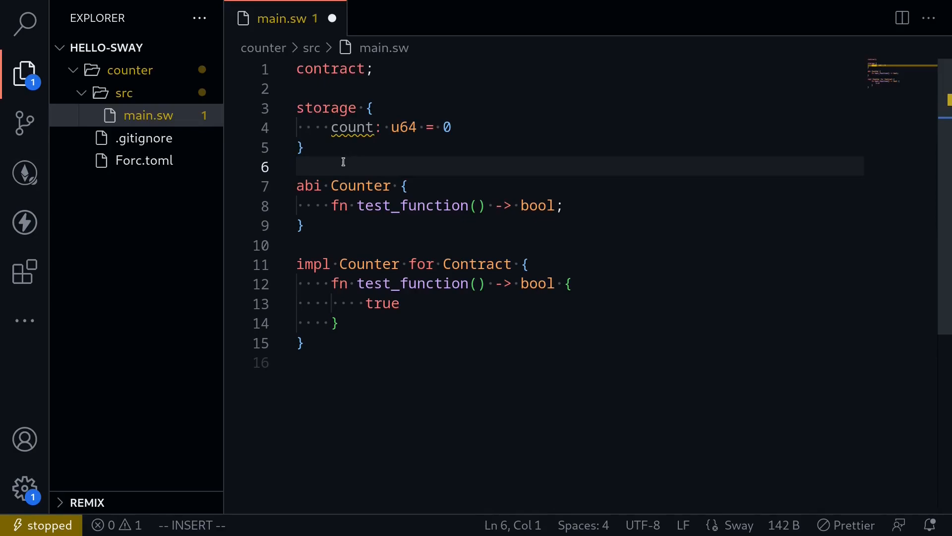
pyautogui.click(357, 127)
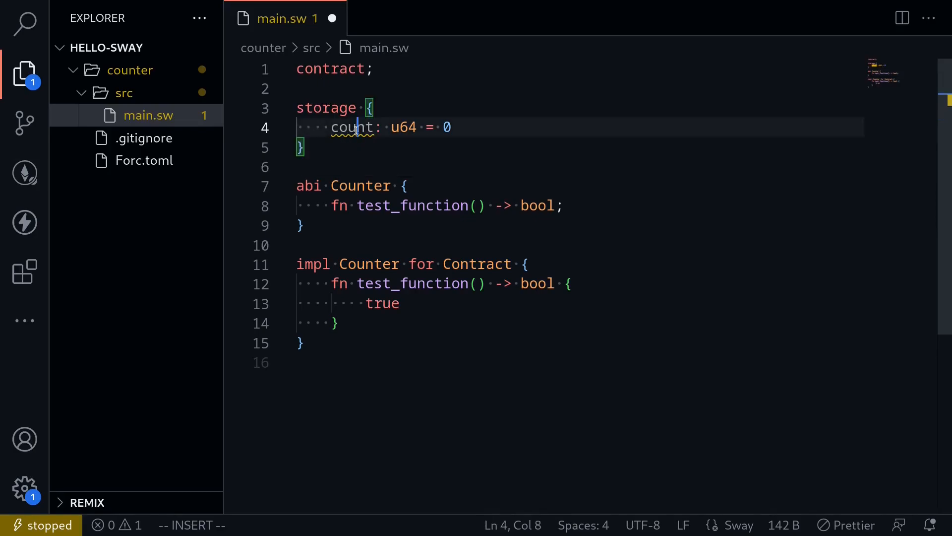
pyautogui.doubleClick(402, 127)
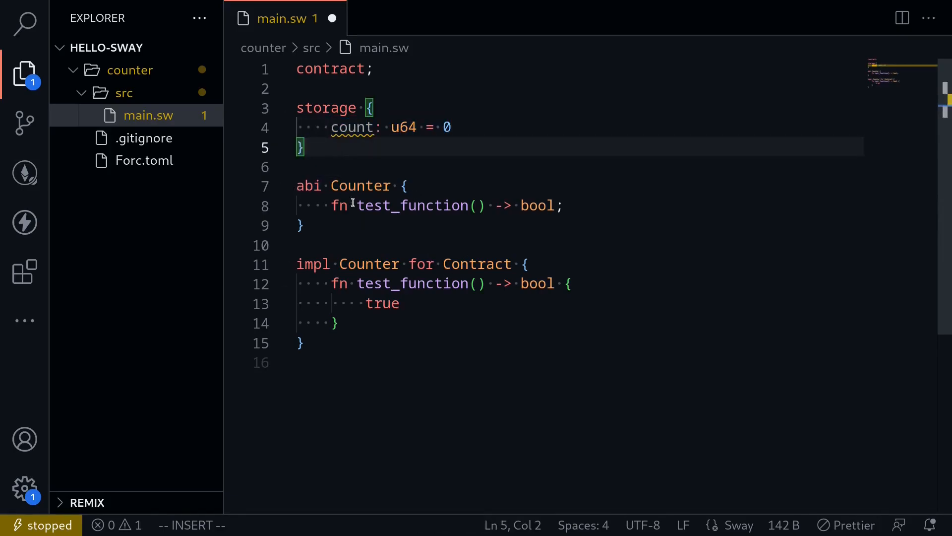
# Add a `#[storage(read)]` attribute line above test_function in the ABI
pyautogui.scroll(-3)
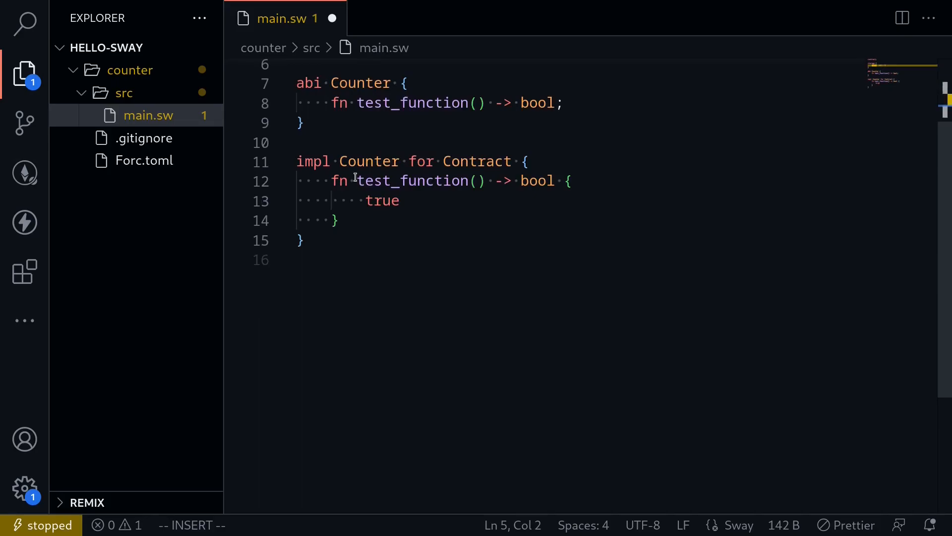
pyautogui.doubleClick(413, 102)
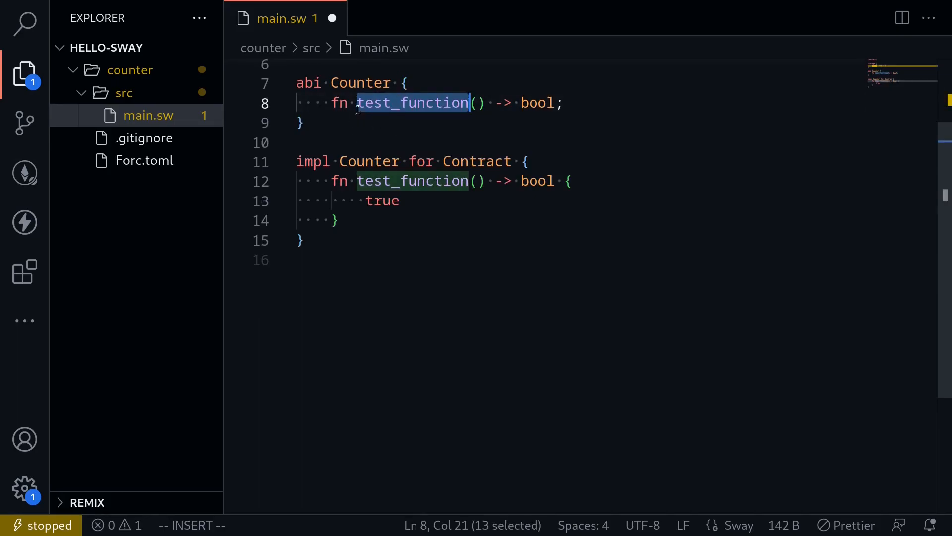
pyautogui.press('Escape')
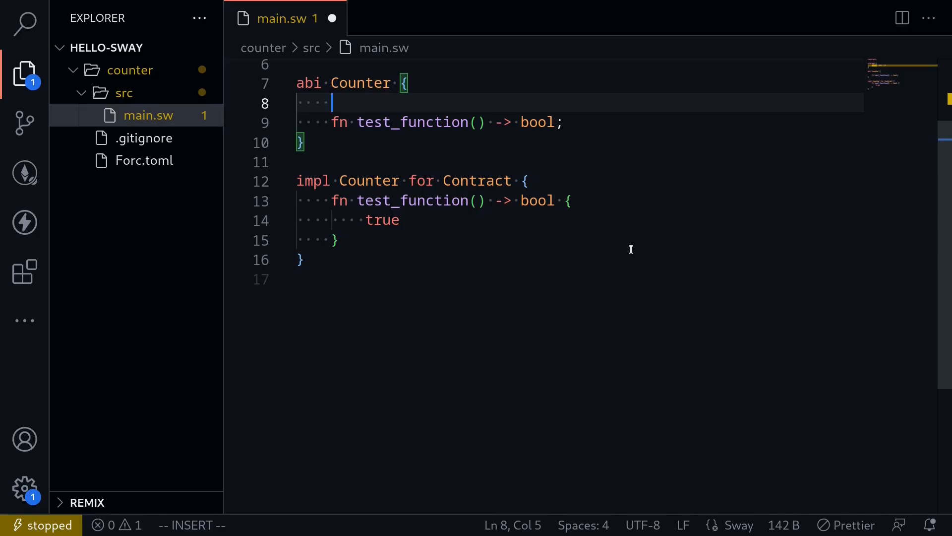
pyautogui.write('#[stora')
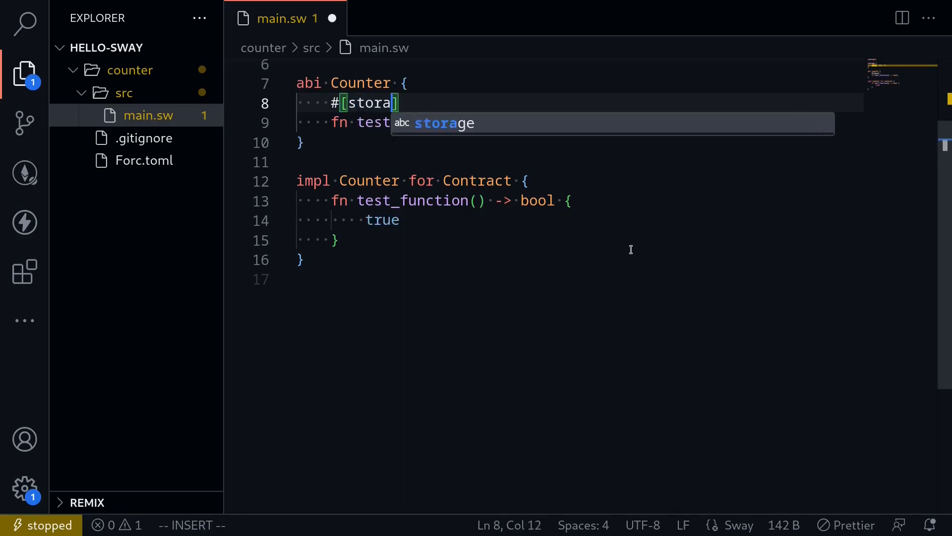
pyautogui.press('Enter')
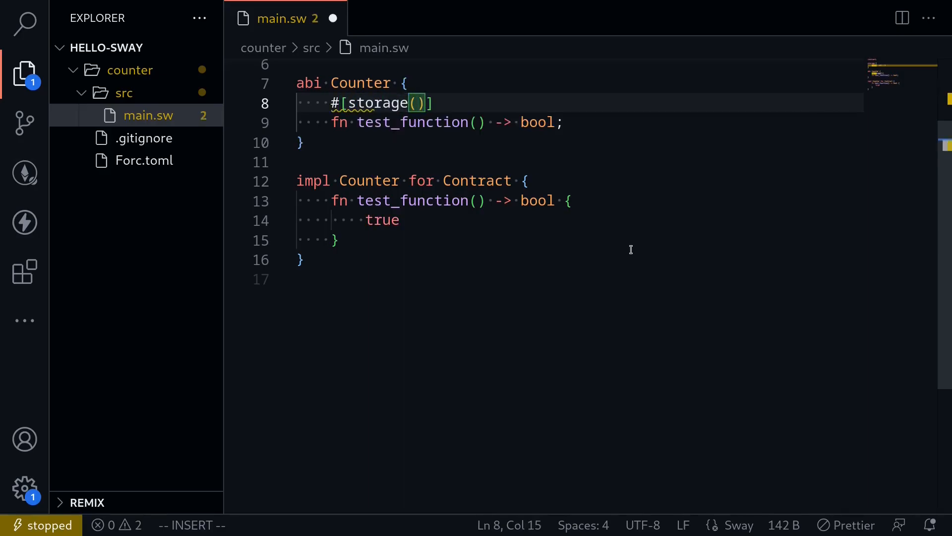
pyautogui.write('read')
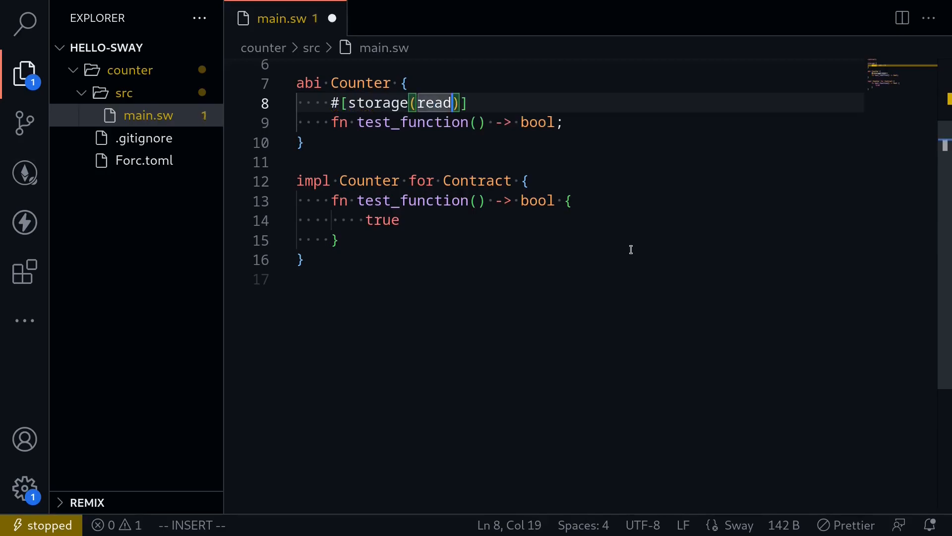
pyautogui.press('Enter')
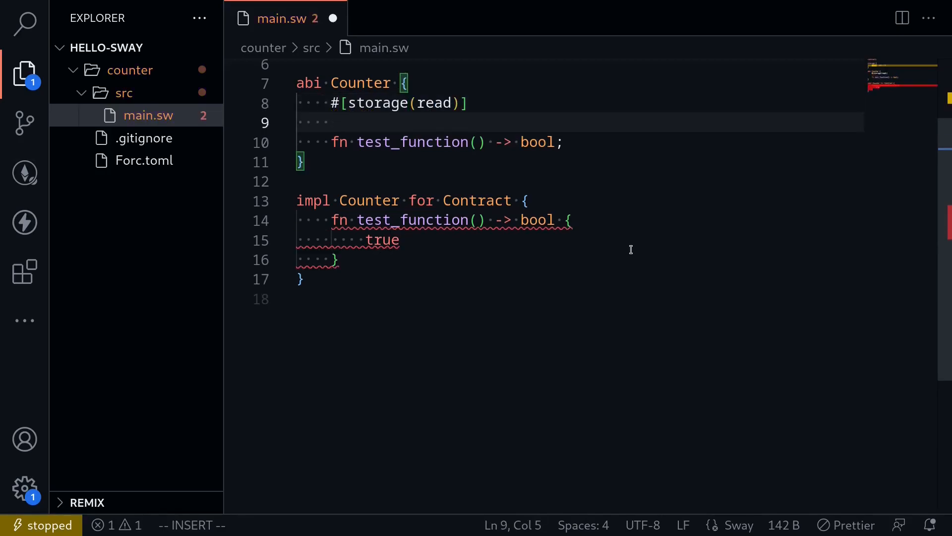
# Declare `fn get() -> u64` under the storage attribute
pyautogui.write('fn get')
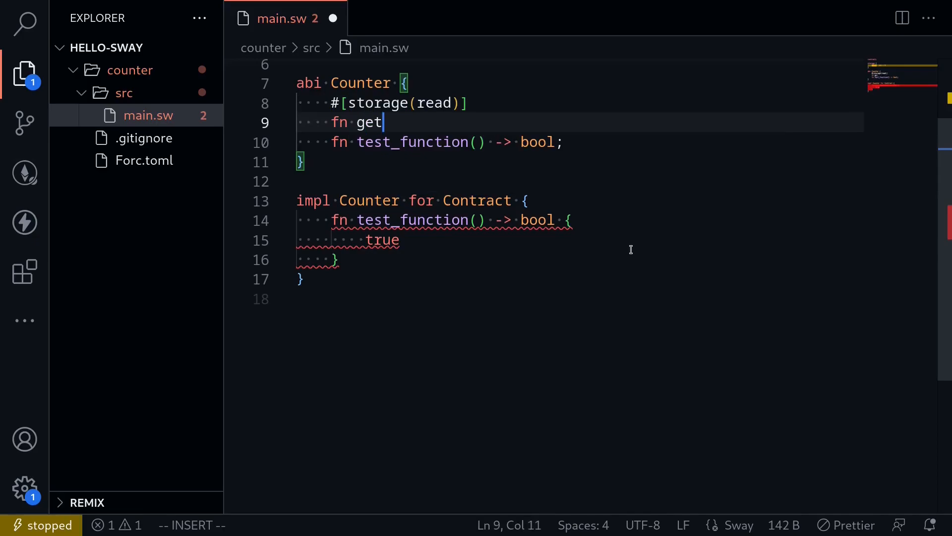
pyautogui.write('() ->')
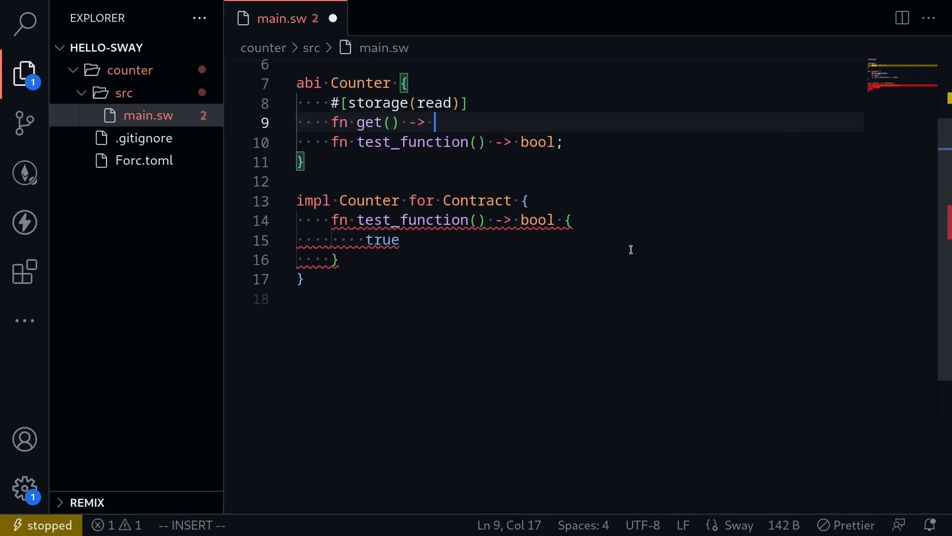
pyautogui.write('u64')
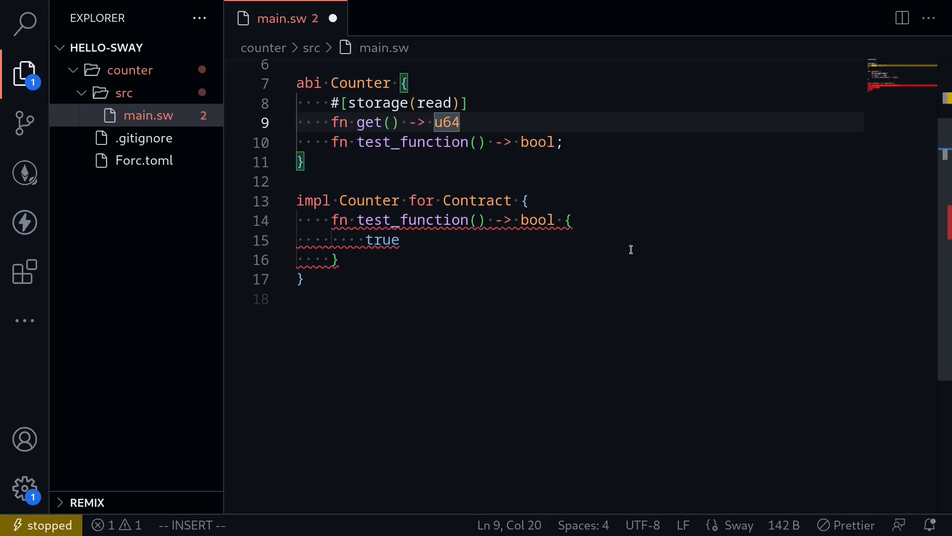
pyautogui.press('V')
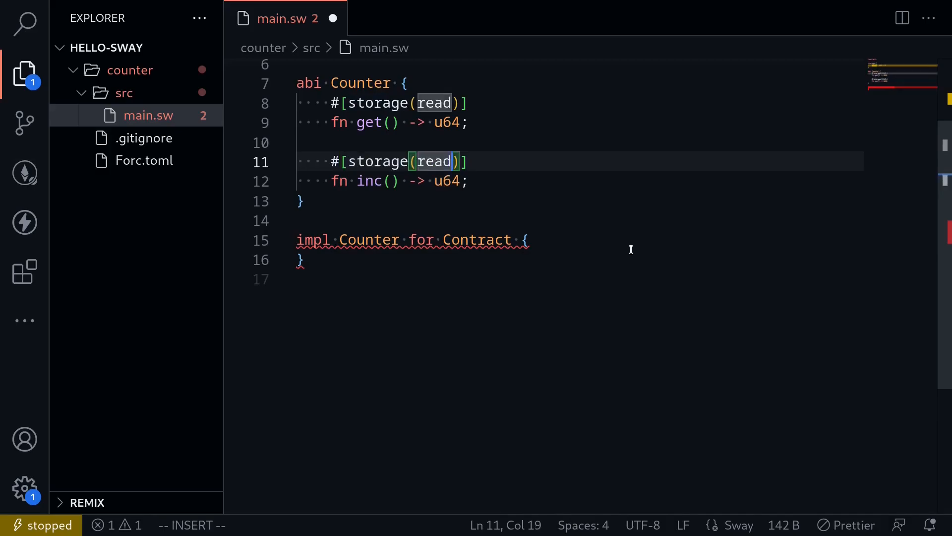
# Mark inc/dec with storage(read, write) and rename the duplicated inc to dec
pyautogui.write(', write')
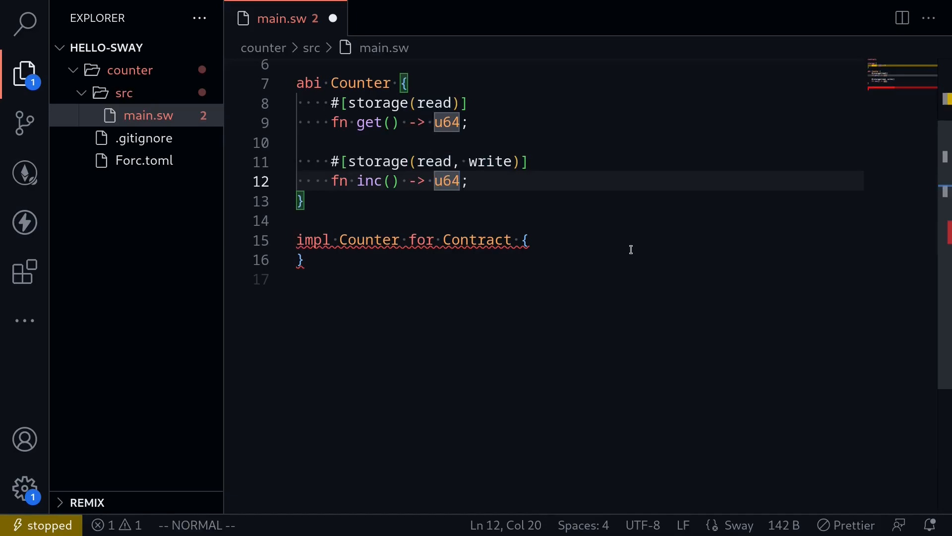
pyautogui.moveTo(377, 189)
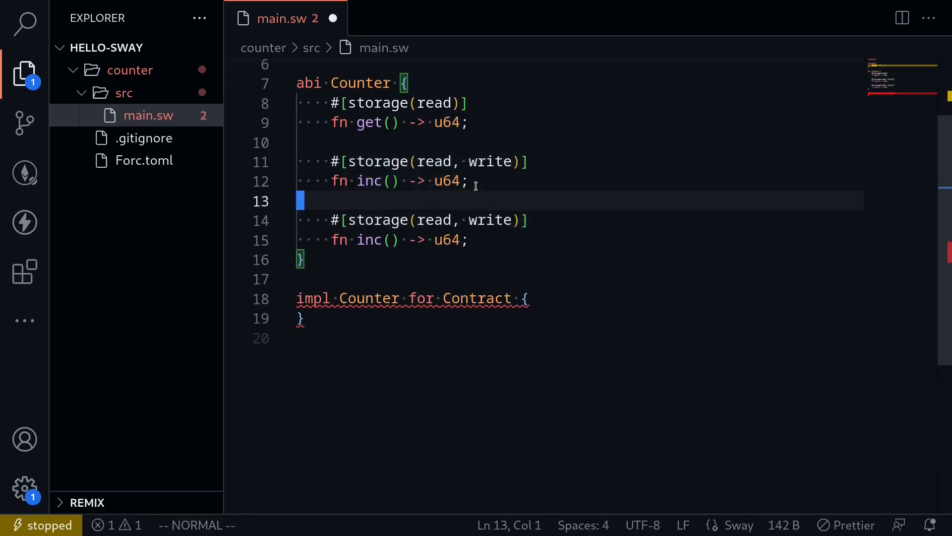
pyautogui.write('dec')
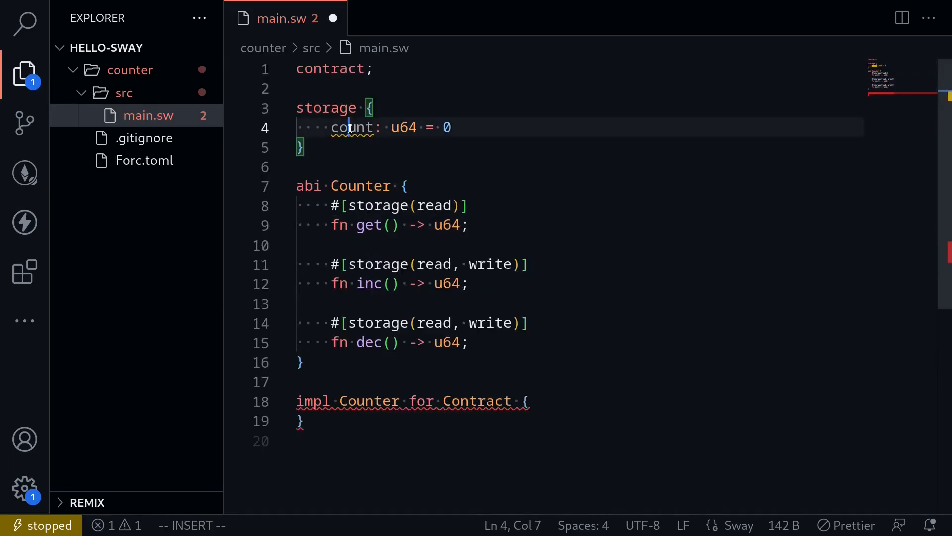
pyautogui.click(468, 342)
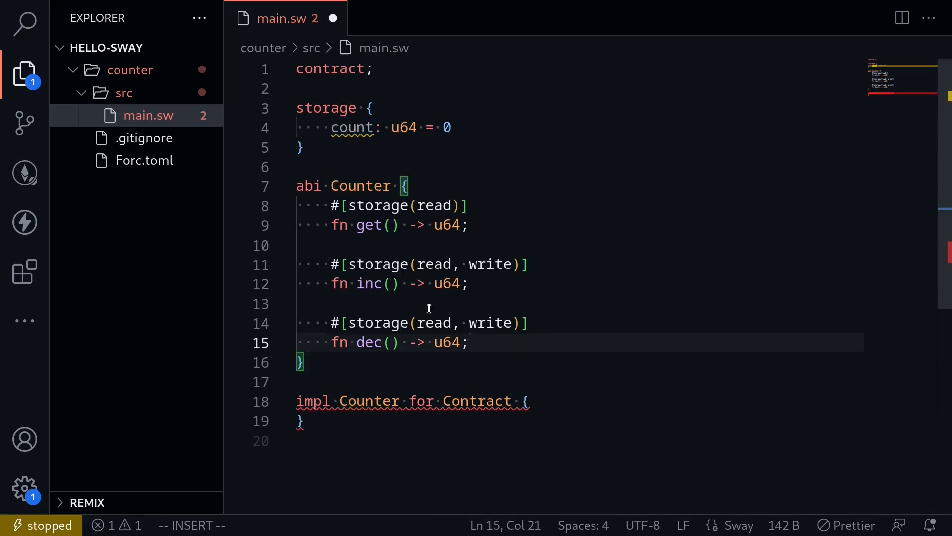
pyautogui.scroll(-3)
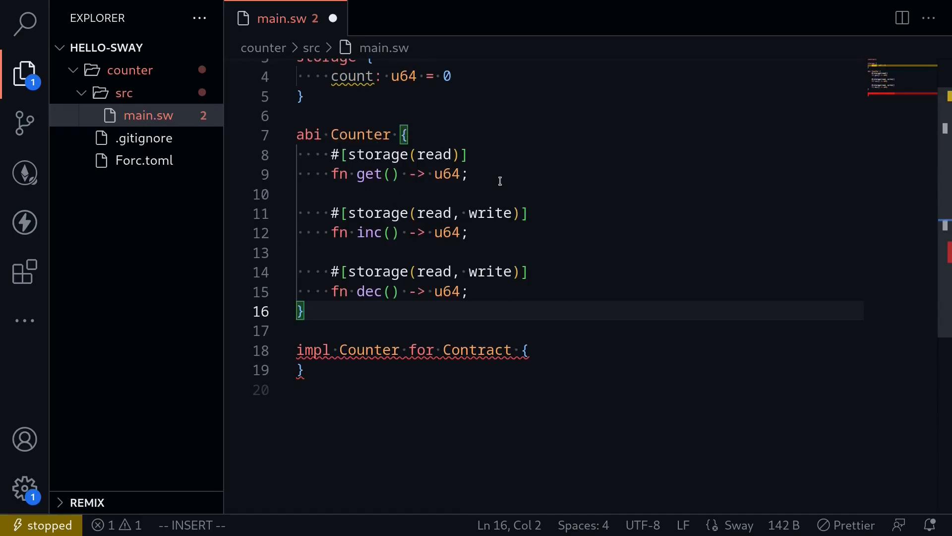
# Paste the get, inc and dec declarations into impl Counter with empty { } bodies
pyautogui.scroll(-3)
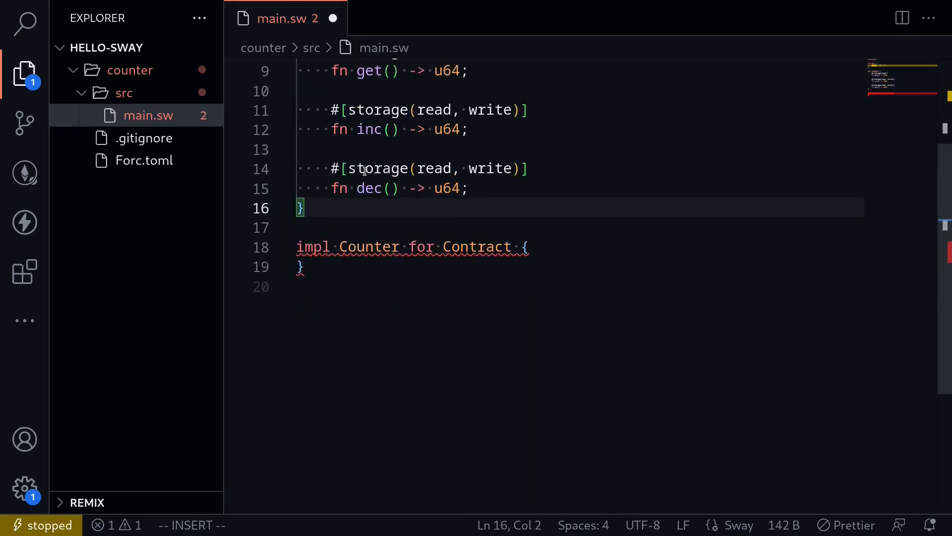
pyautogui.press('Escape')
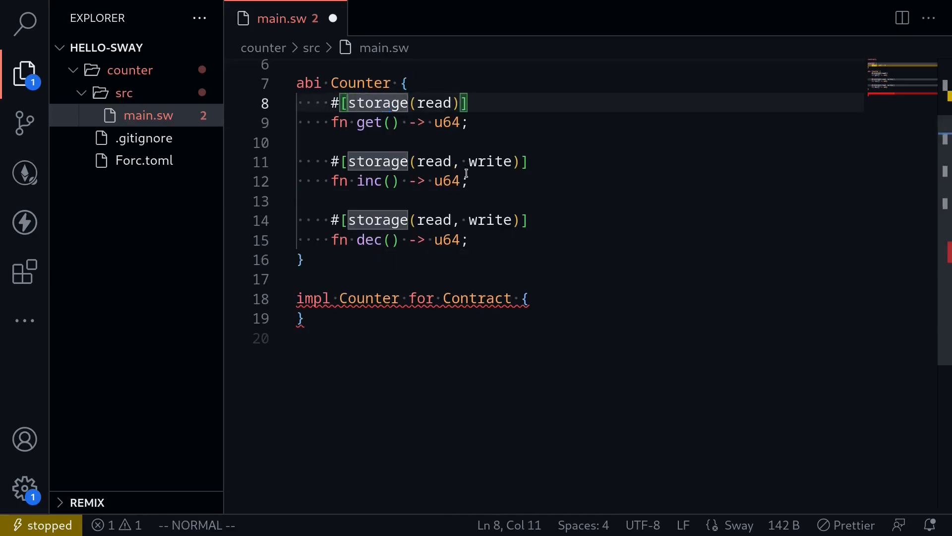
pyautogui.click(528, 298)
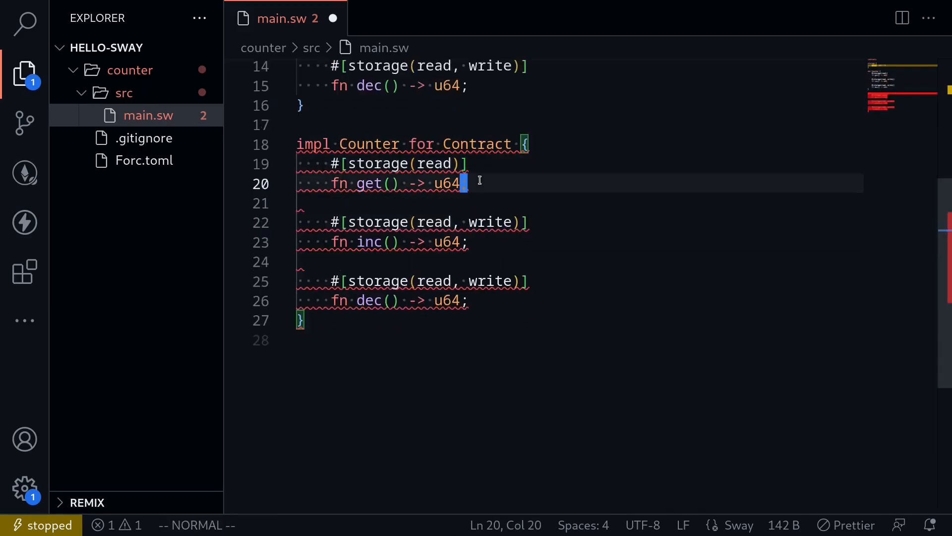
pyautogui.write('{')
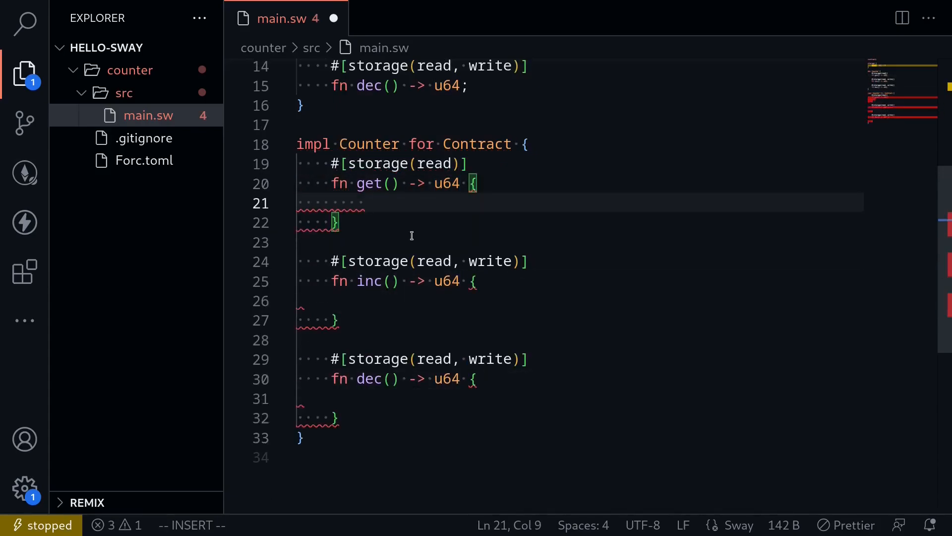
# Give get a commented-out `return storage.count;` and a final `storage.count` expression
pyautogui.write('storage.count')
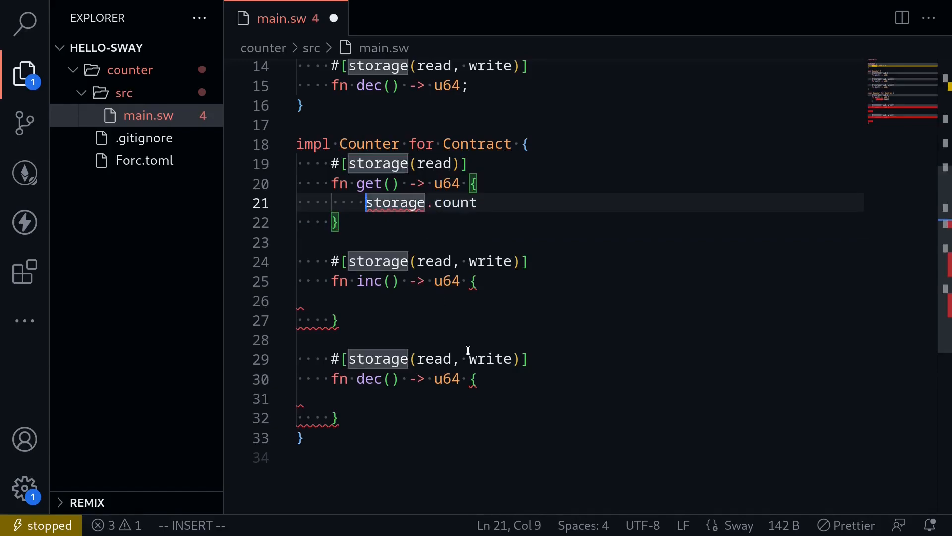
pyautogui.write('return')
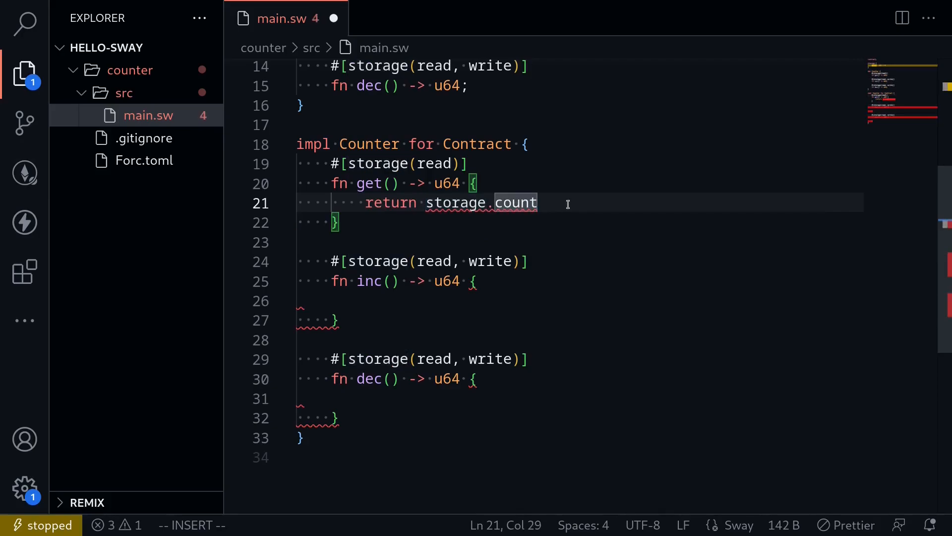
pyautogui.press('Escape')
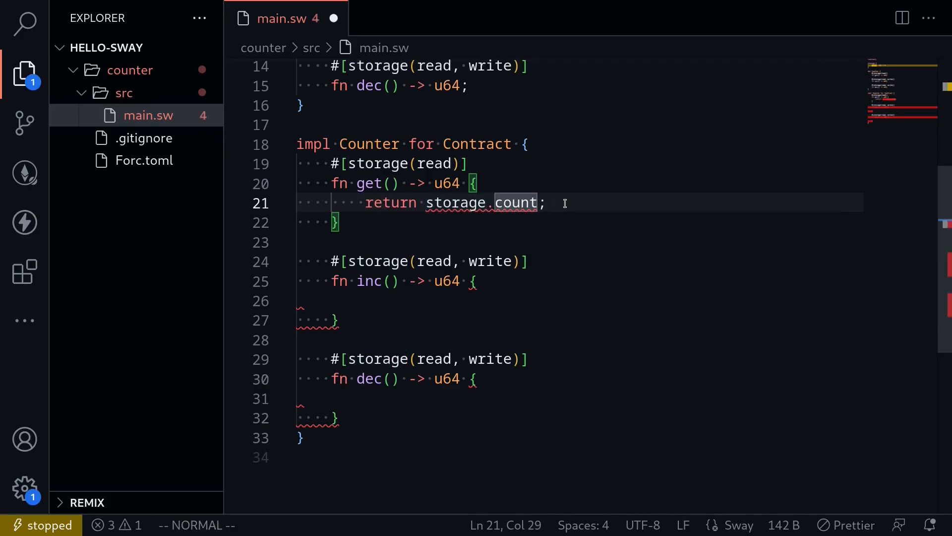
pyautogui.write('sto')
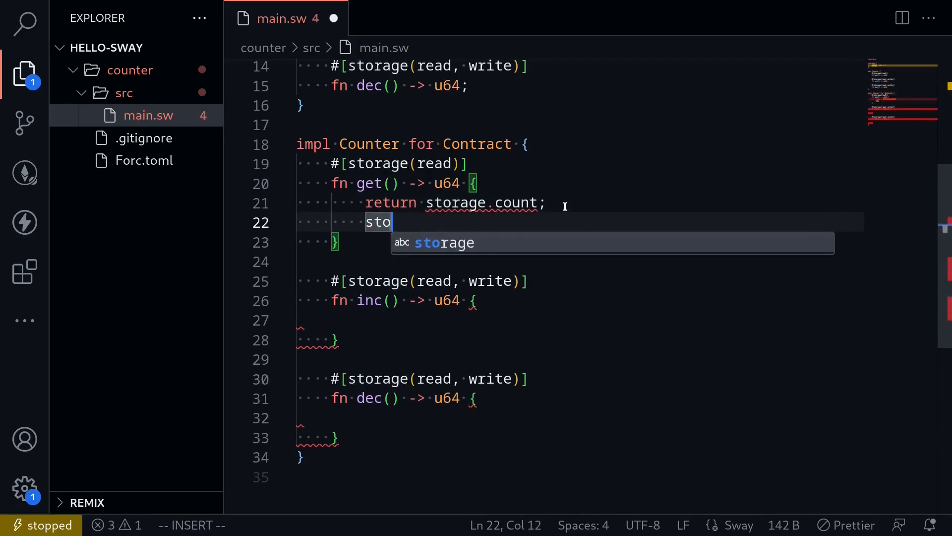
pyautogui.press('Escape')
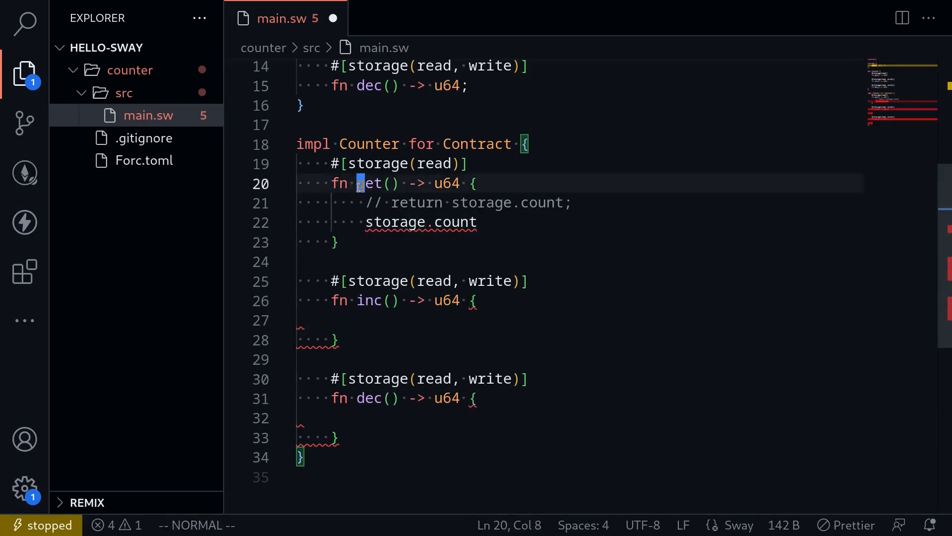
pyautogui.press('v')
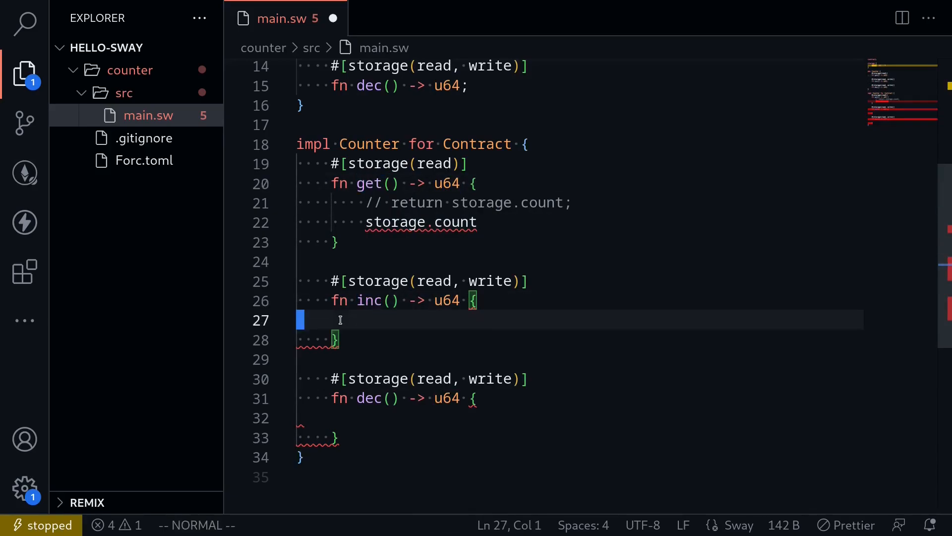
# Write `storage.count += 1;` then `storage.count` inside inc
pyautogui.press('i')
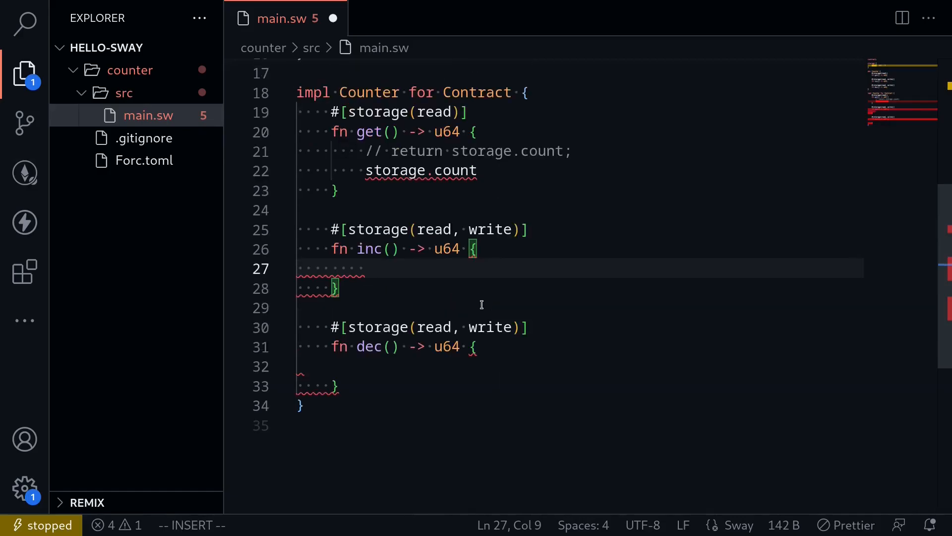
pyautogui.write('storage.')
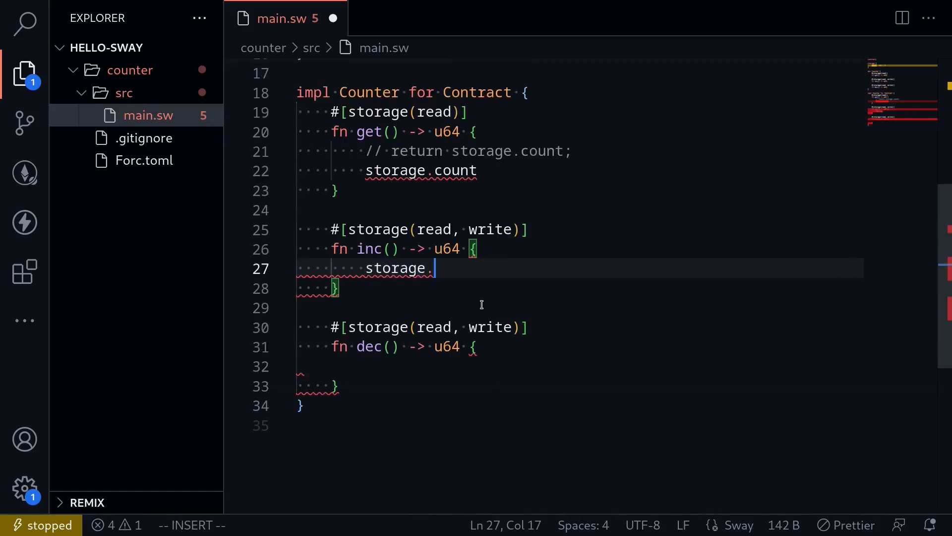
pyautogui.write('count += 1')
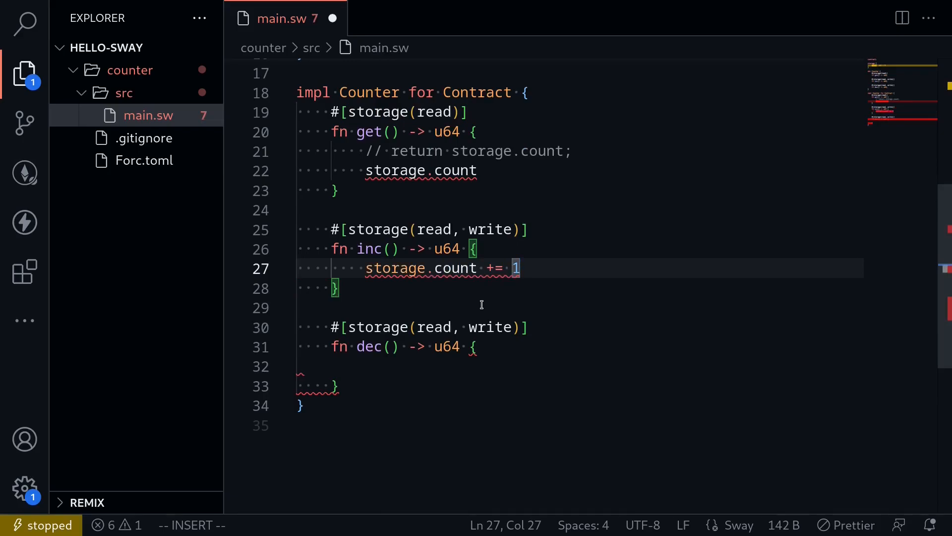
pyautogui.press('Enter')
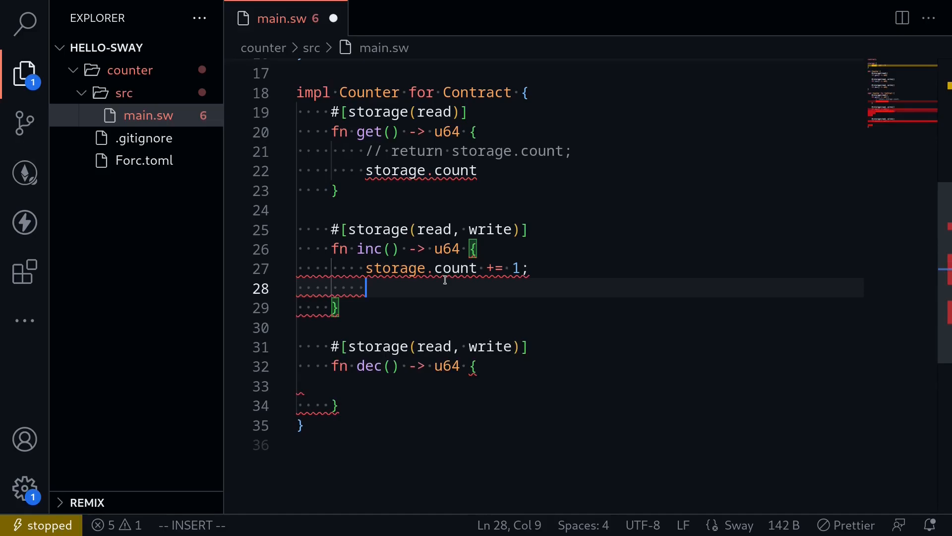
pyautogui.write('storage.count')
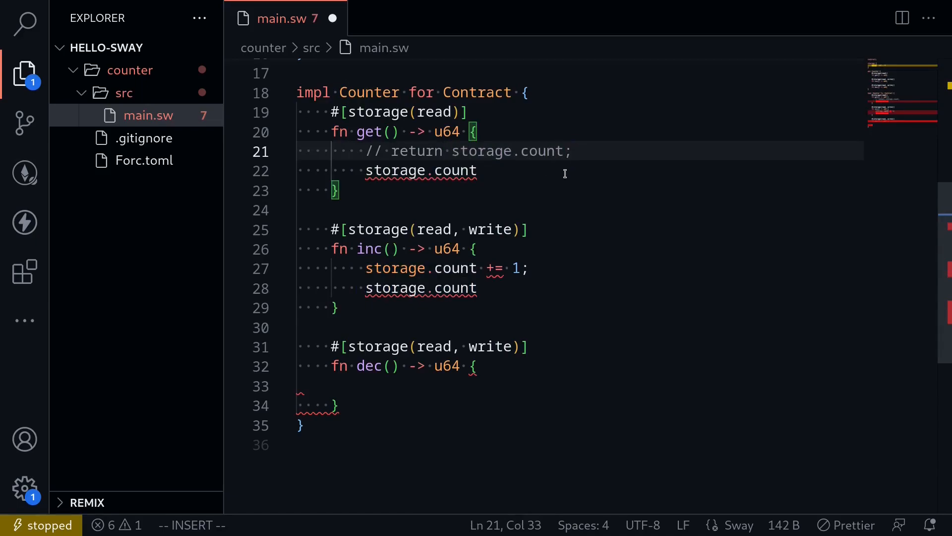
pyautogui.moveTo(486, 289)
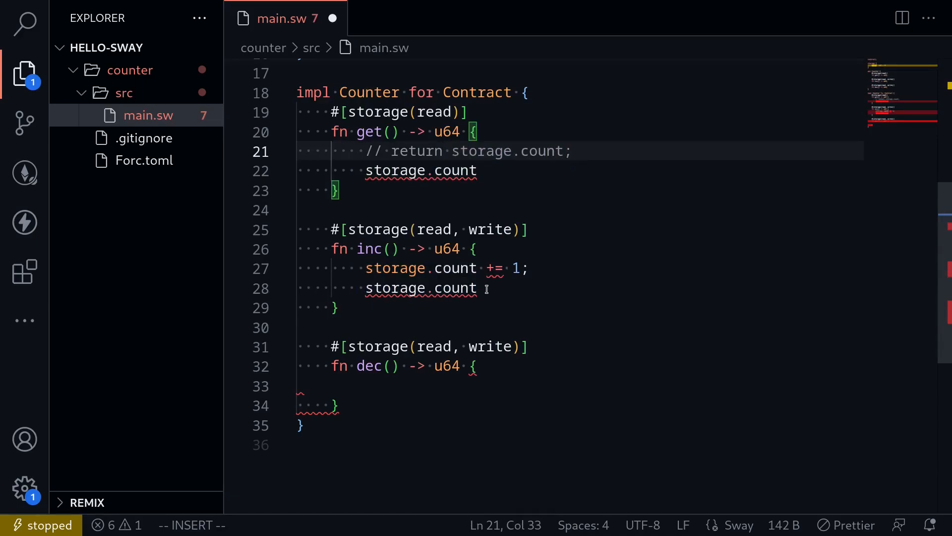
pyautogui.doubleClick(395, 288)
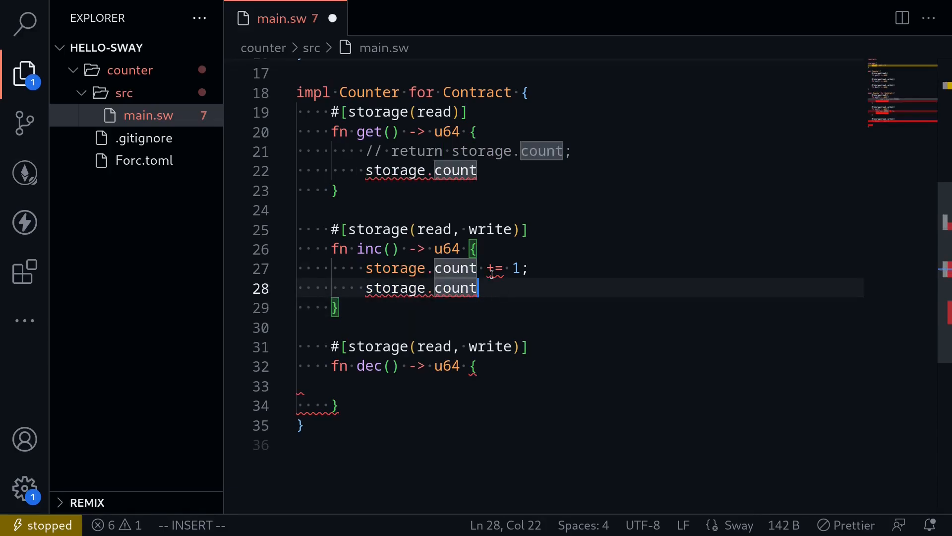
# Copy inc's body into dec and change `+=` to `-=`
pyautogui.scroll(-3)
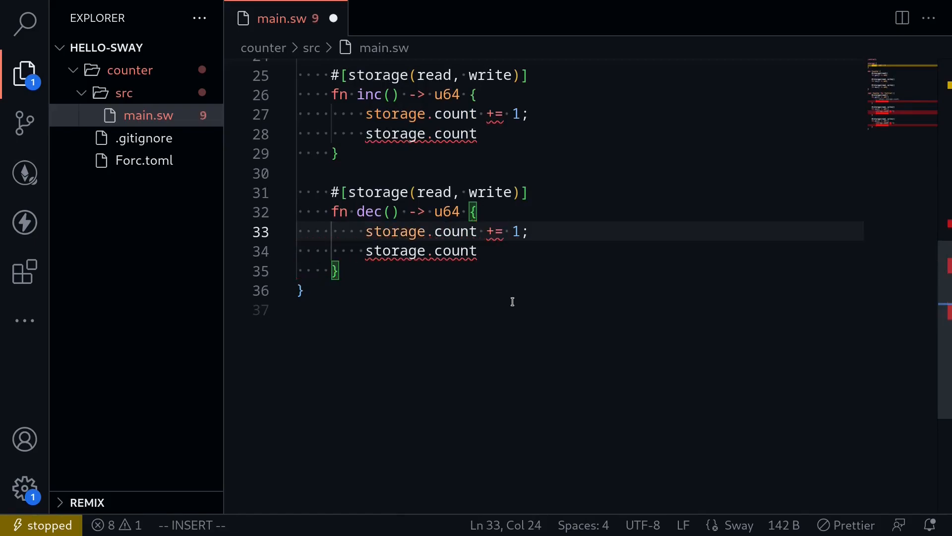
pyautogui.write('-=')
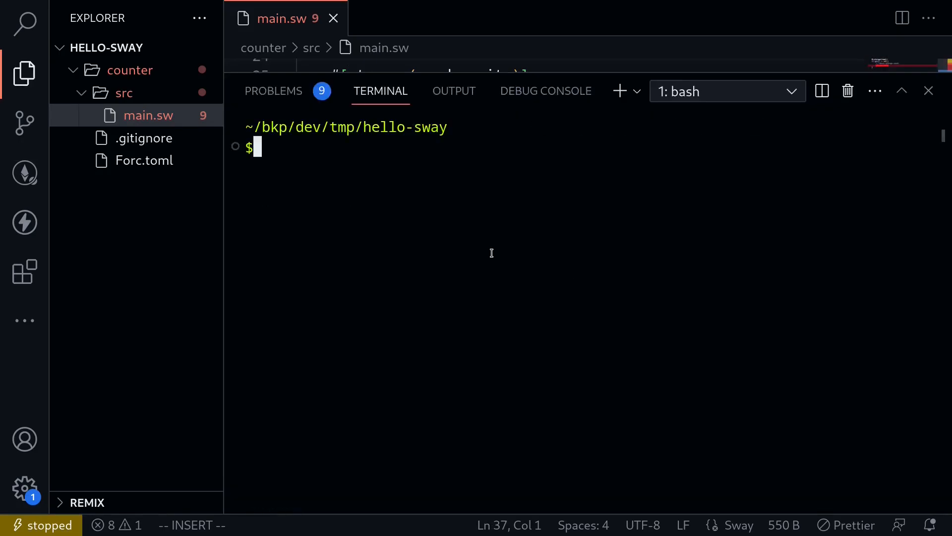
pyautogui.moveTo(411, 180)
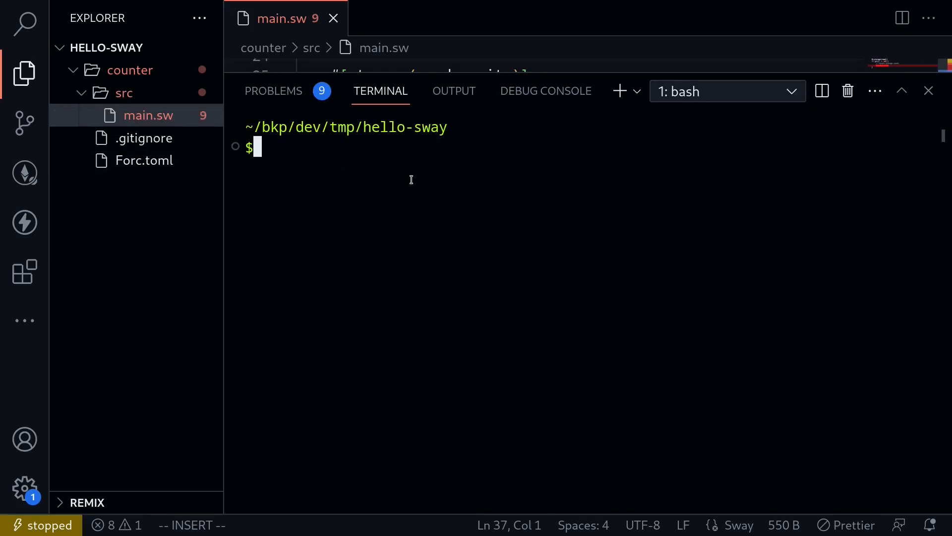
# Run `cd counter/` and `forc build` in the terminal, then switch to the browser
pyautogui.write('cd counter/')
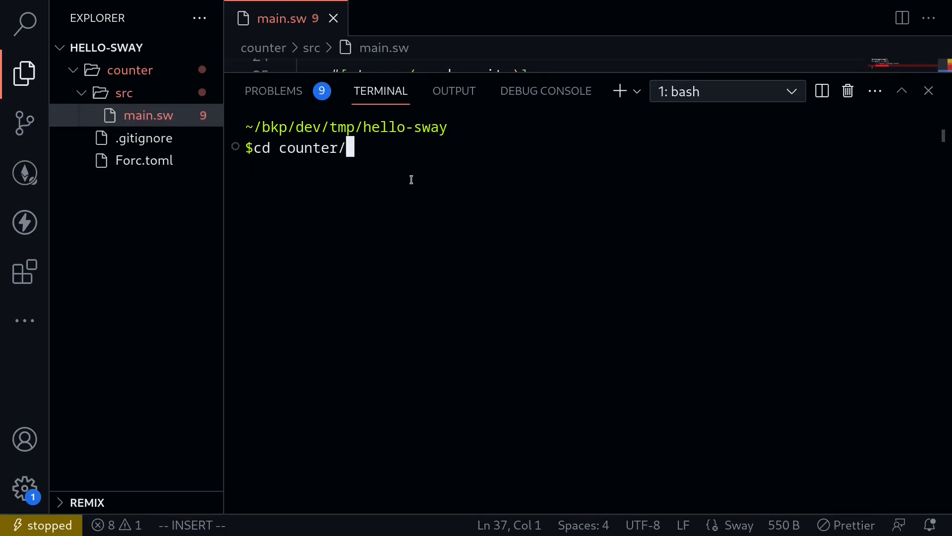
pyautogui.press('Return')
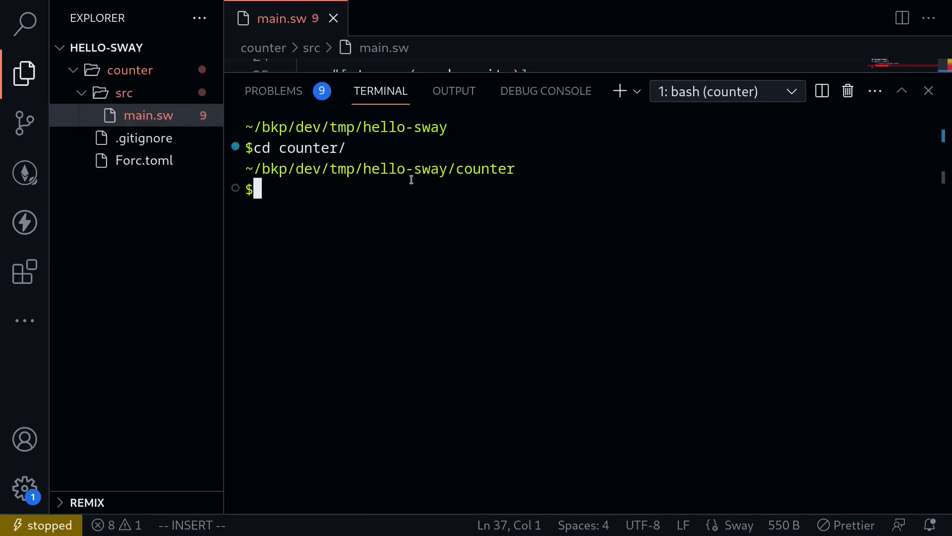
pyautogui.write('forc build')
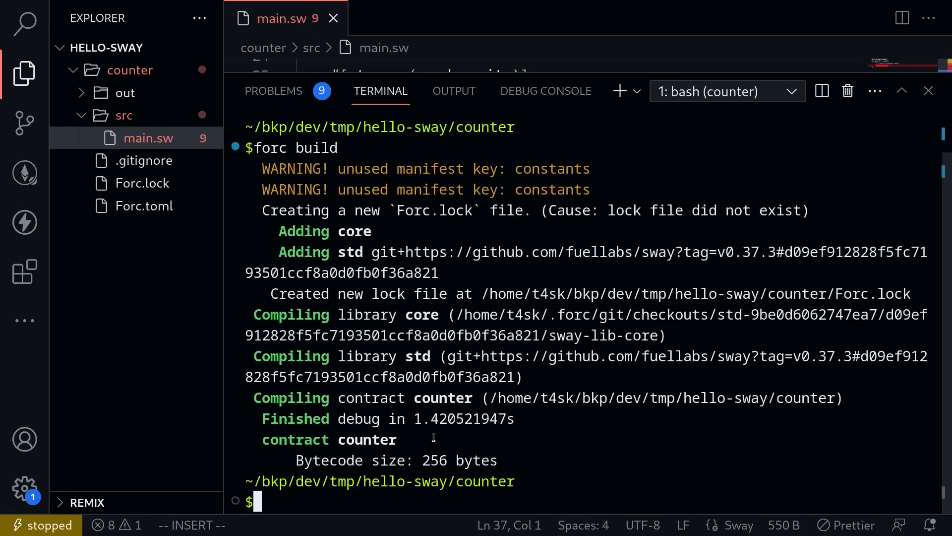
pyautogui.moveTo(535, 457)
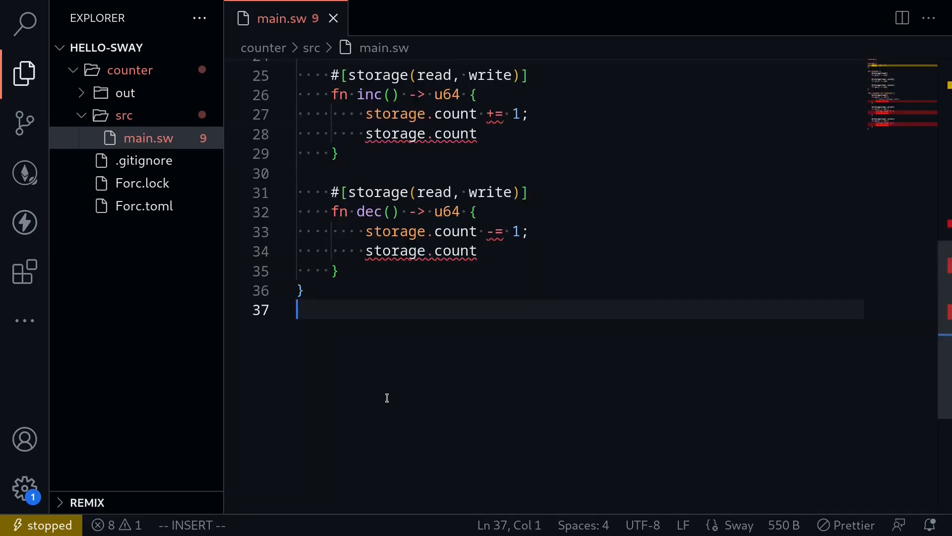
pyautogui.scroll(3)
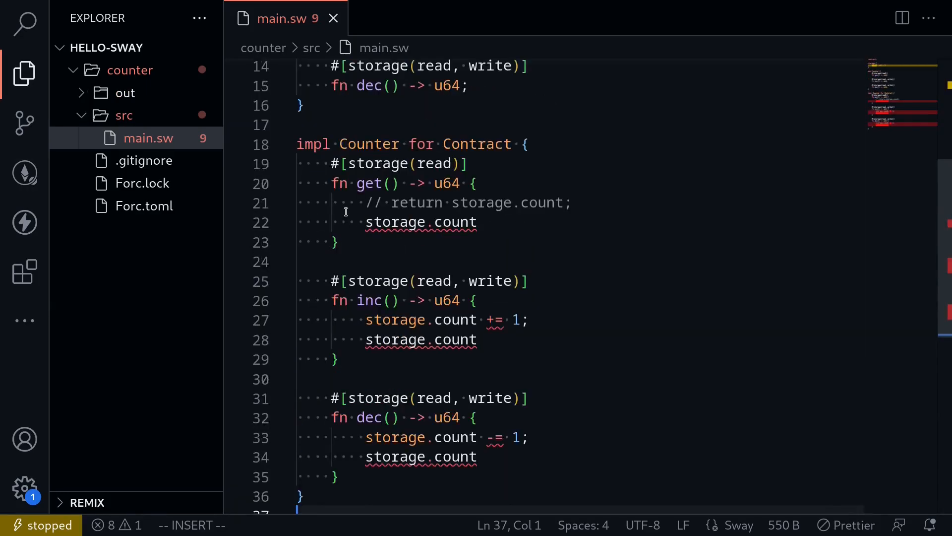
pyautogui.scroll(3)
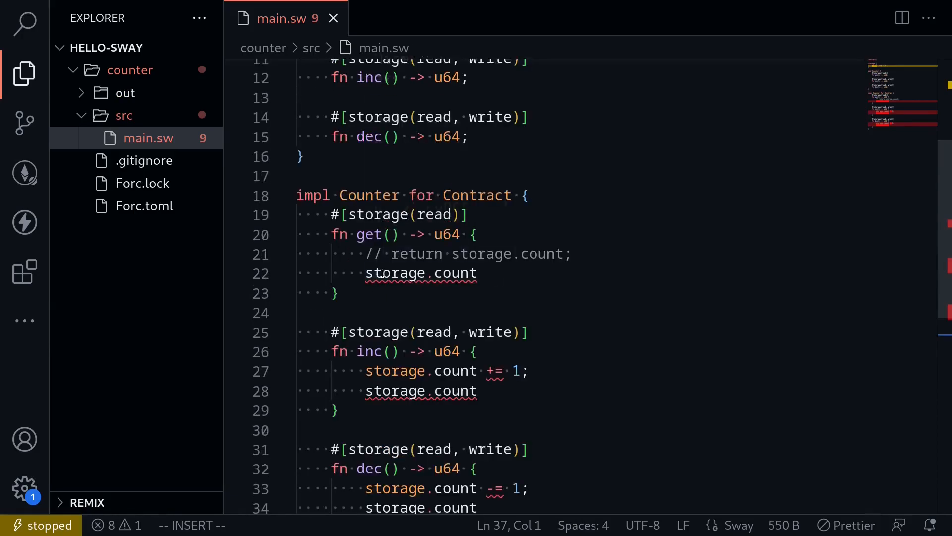
pyautogui.press('ctrl+a')
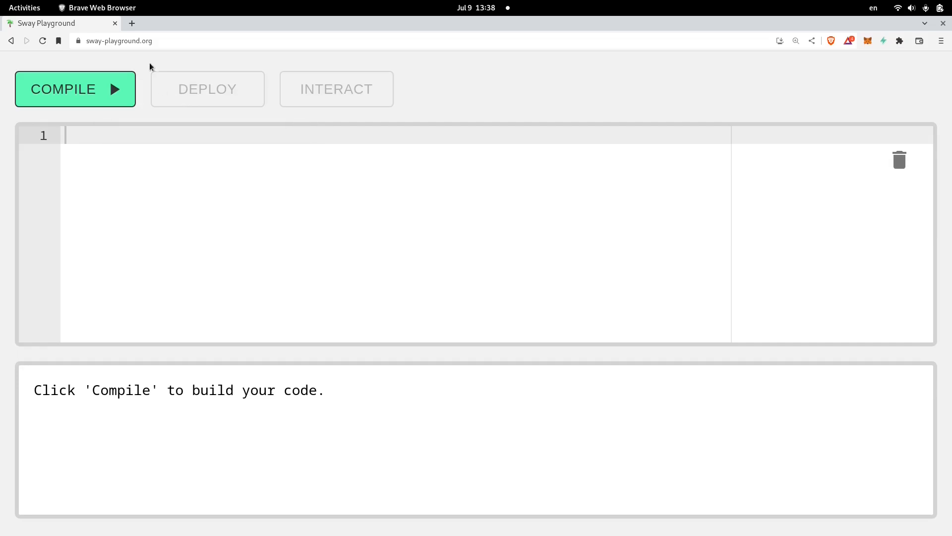
pyautogui.moveTo(118, 52)
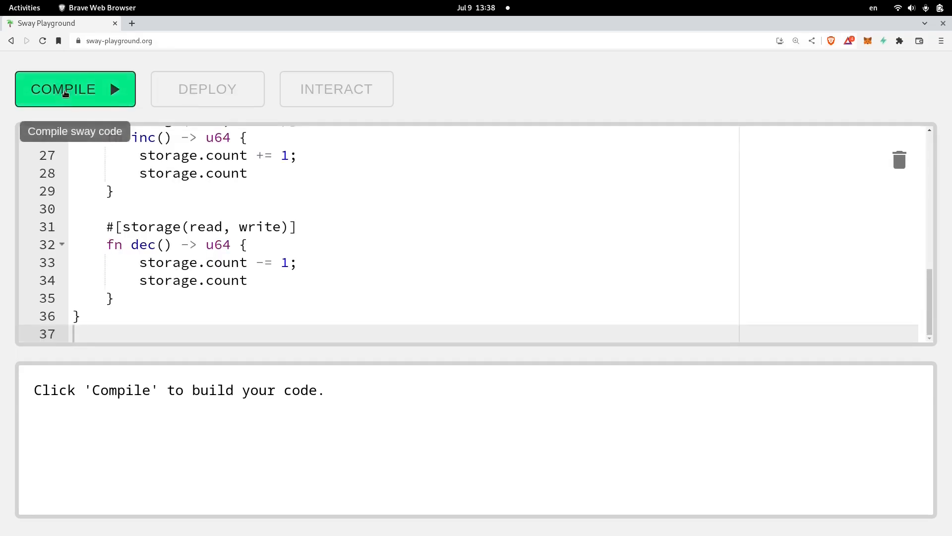
# Compile the counter contract, deploy it to testnet and approve the deployment in the Fuel wallet
pyautogui.click(75, 89)
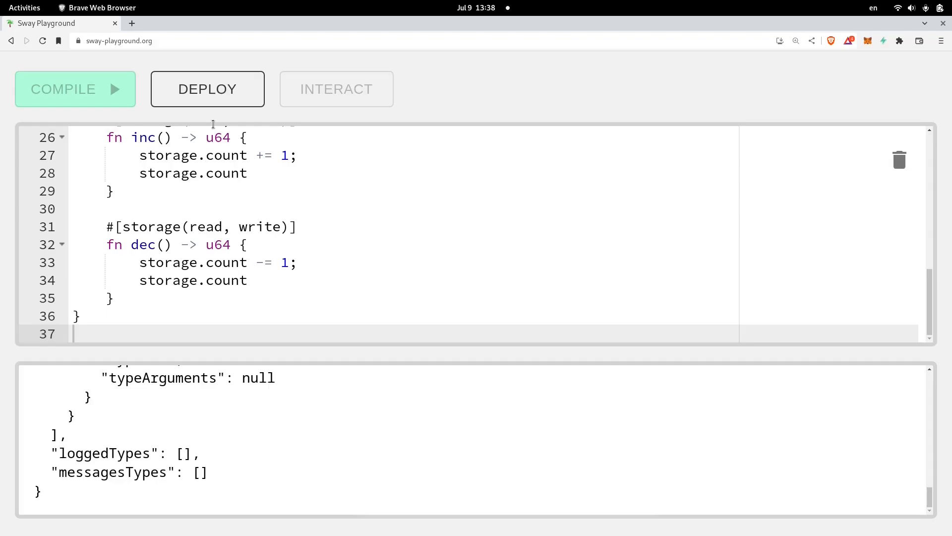
pyautogui.click(207, 88)
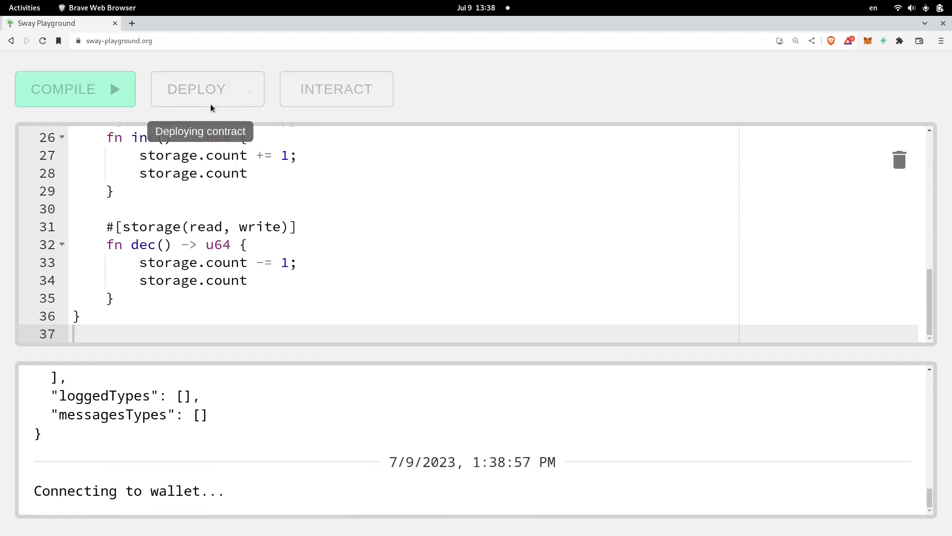
pyautogui.click(207, 88)
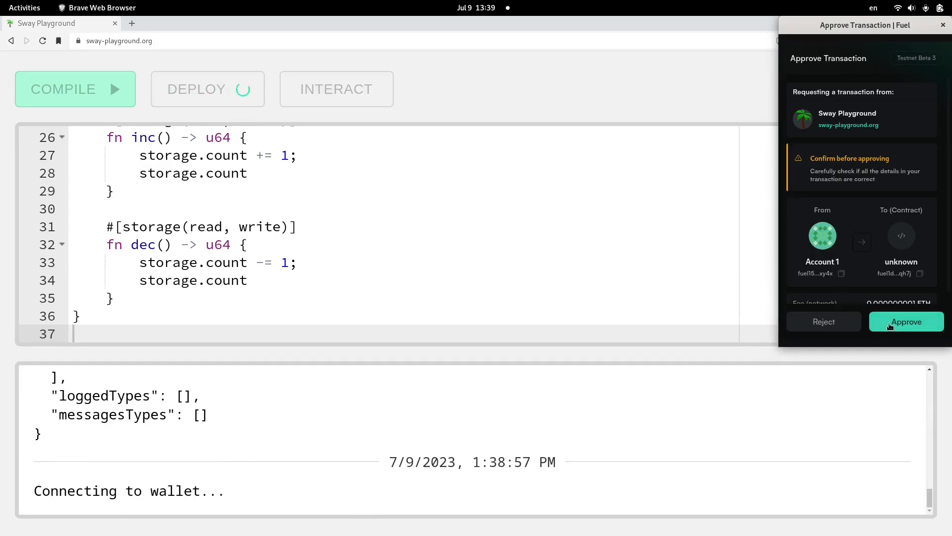
pyautogui.click(906, 321)
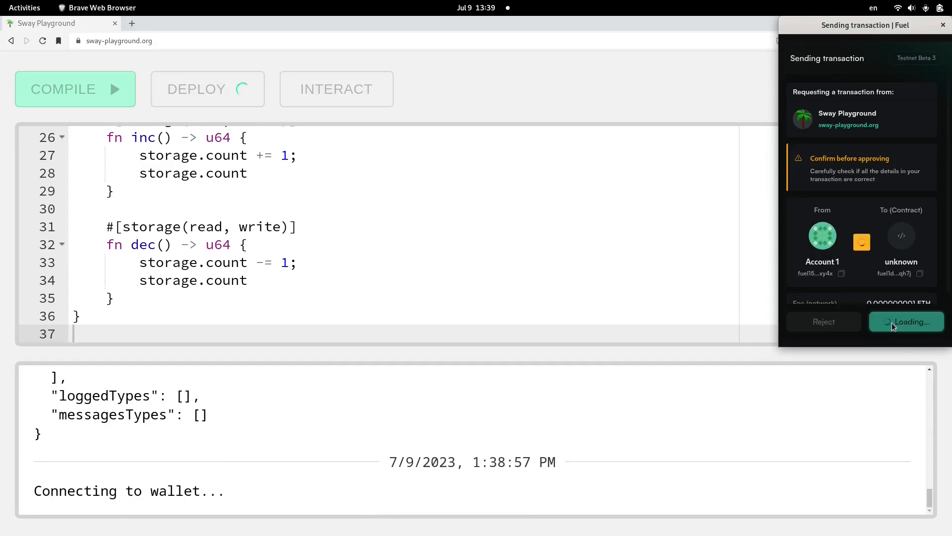
pyautogui.click(906, 321)
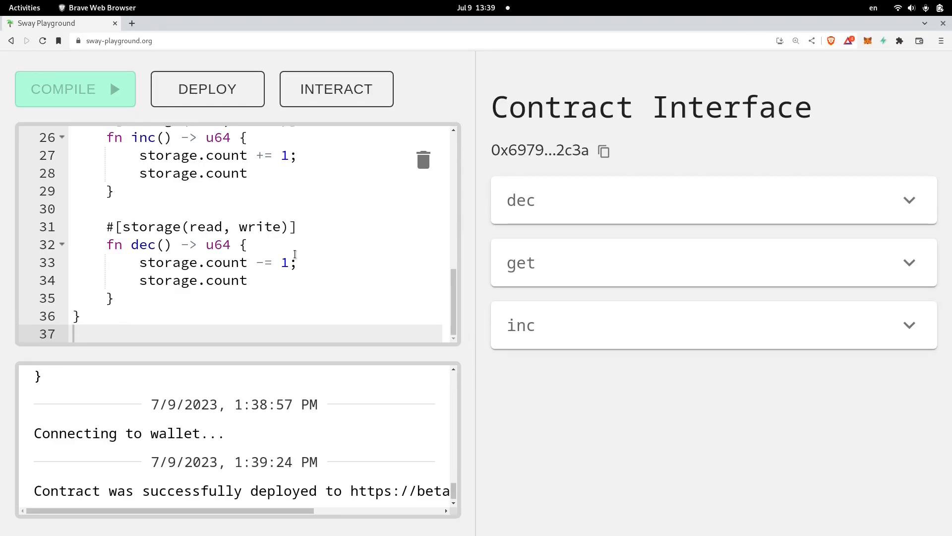
pyautogui.moveTo(528, 380)
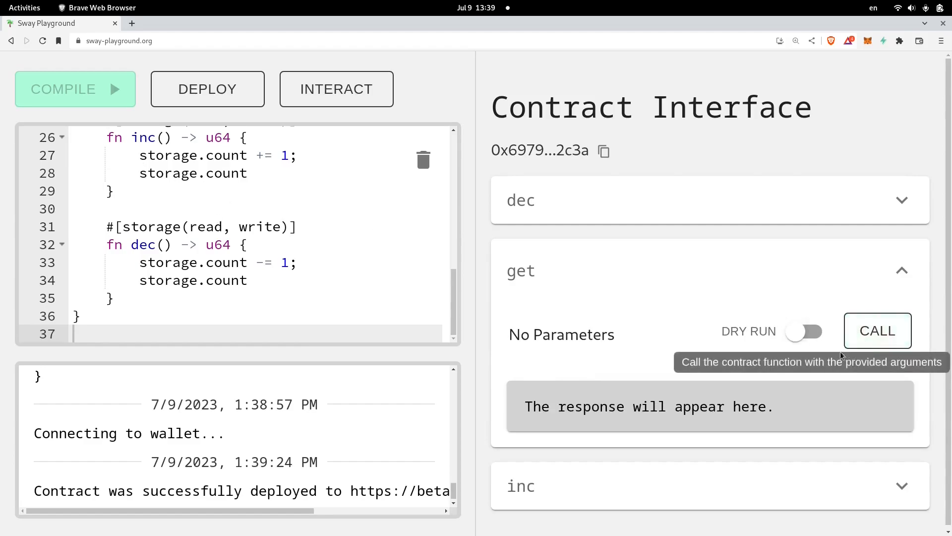
# Run get as a dry-run call on the deployed counter, returning 0
pyautogui.click(876, 330)
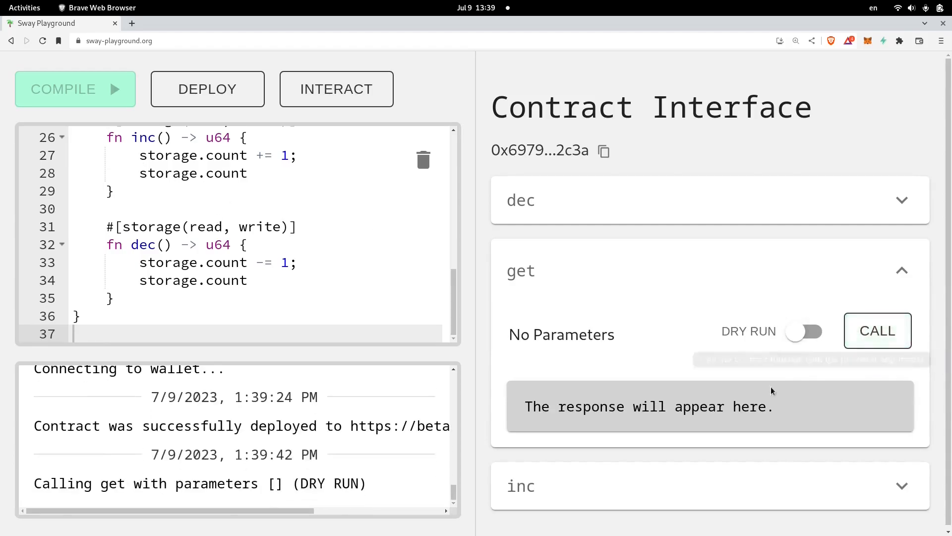
pyautogui.click(877, 331)
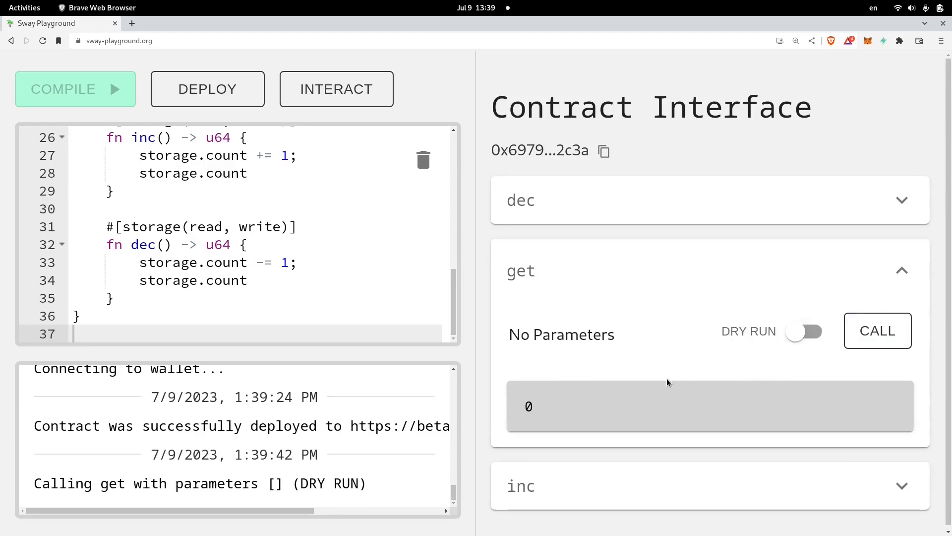
pyautogui.moveTo(792, 363)
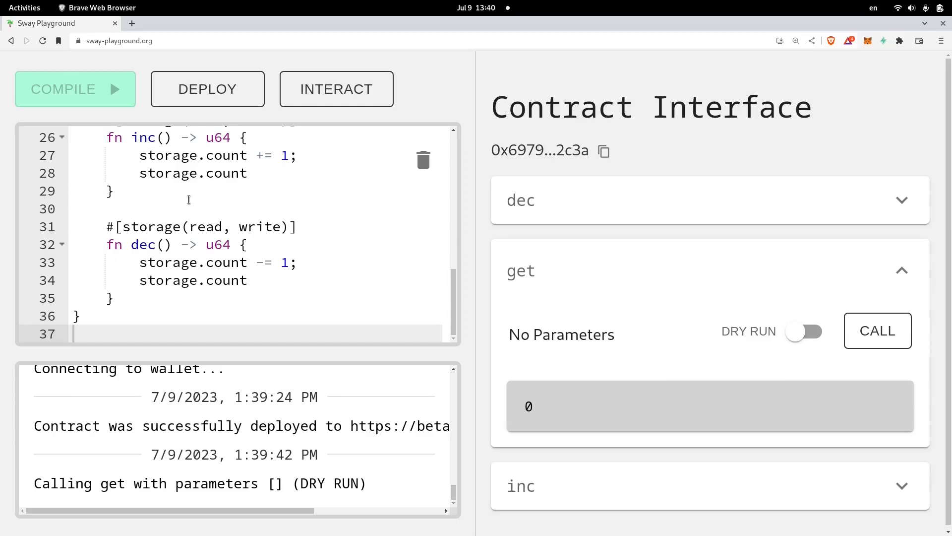
pyautogui.moveTo(672, 356)
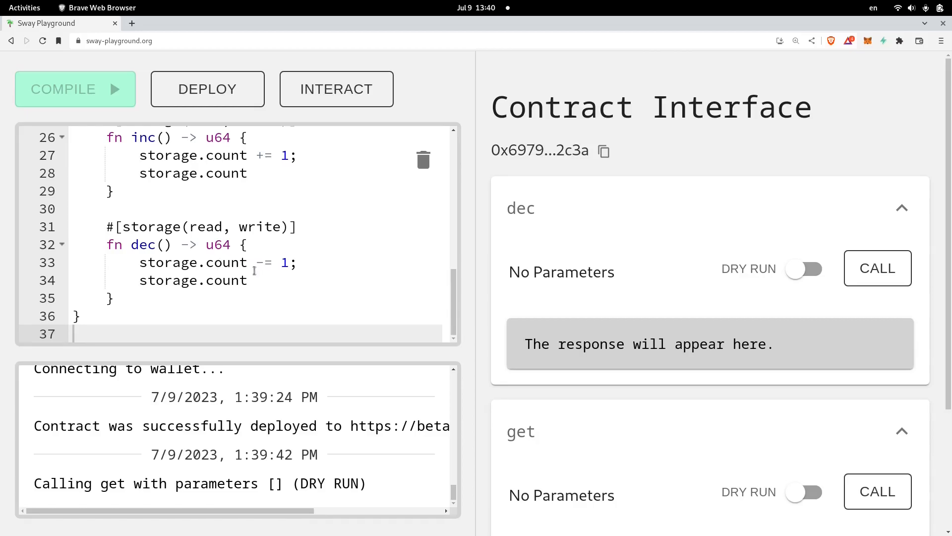
pyautogui.moveTo(710, 306)
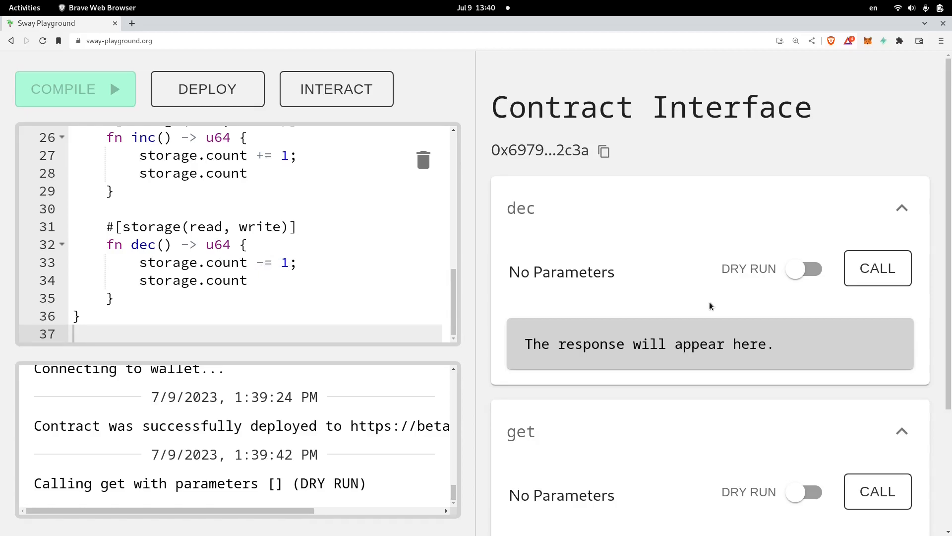
pyautogui.moveTo(569, 430)
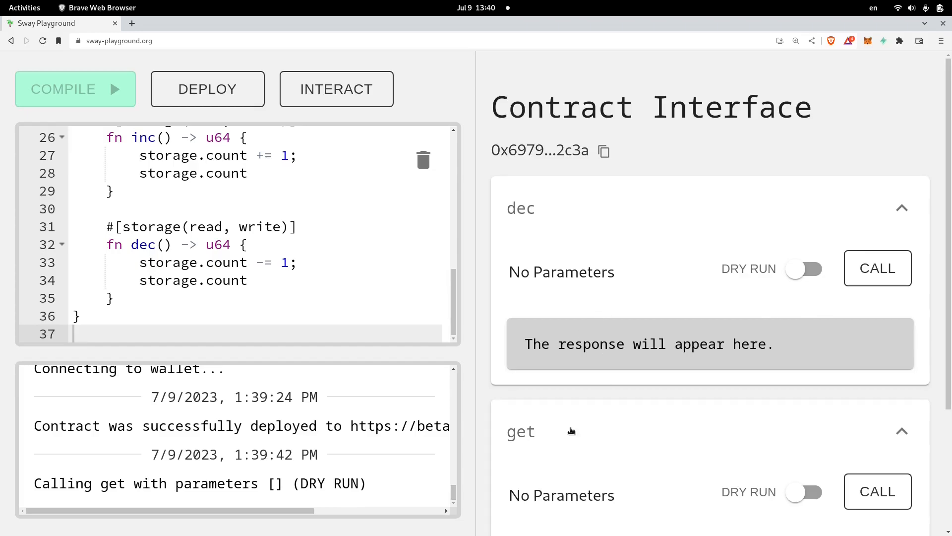
pyautogui.moveTo(358, 275)
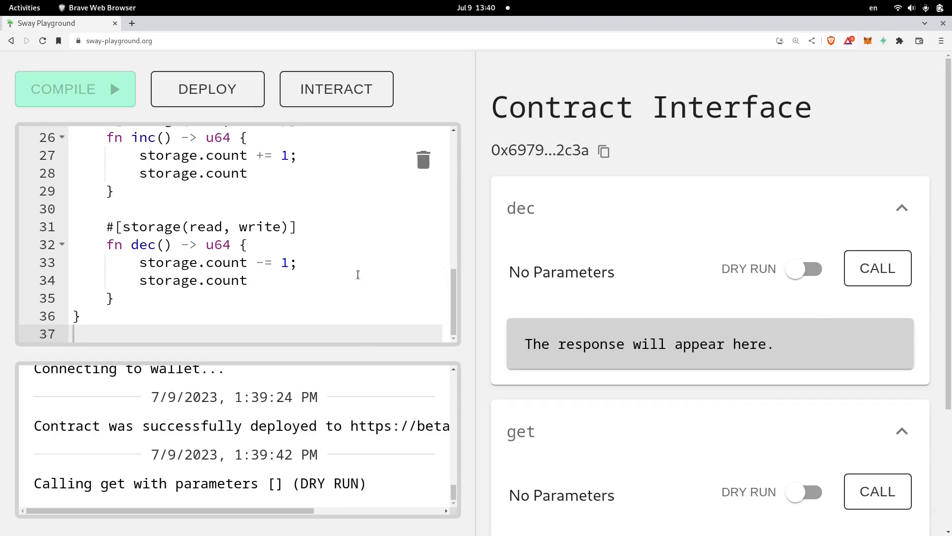
pyautogui.moveTo(297, 262)
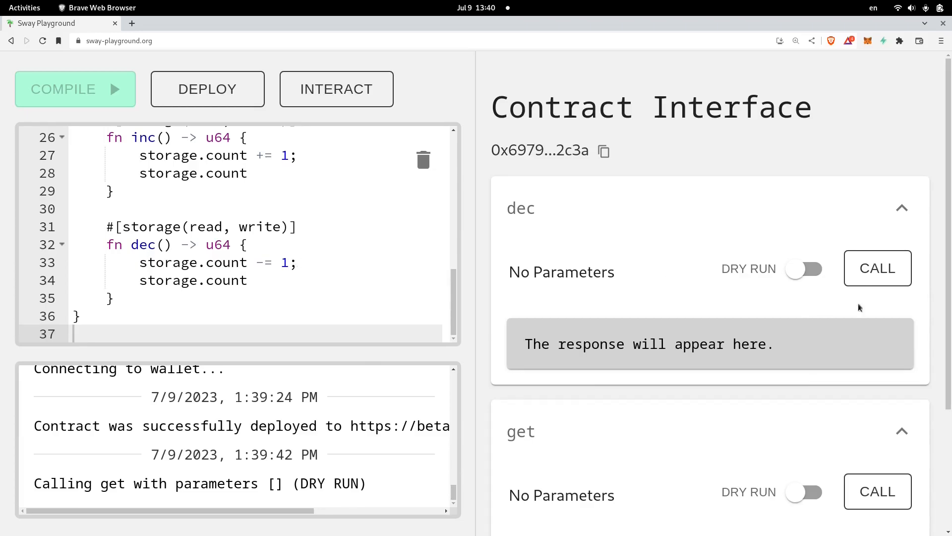
# Run dec as a dry-run call, which returns an 'Expected returnReceipt' error
pyautogui.click(877, 269)
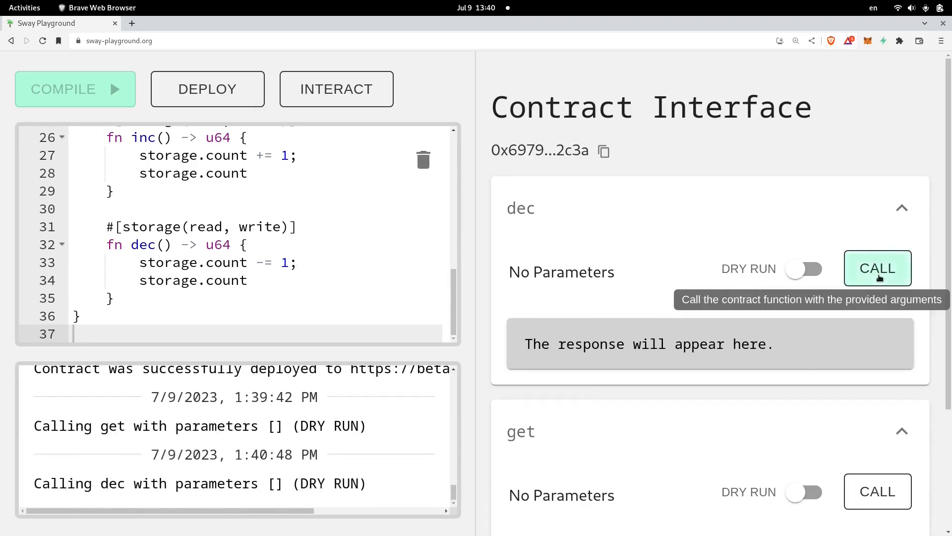
pyautogui.click(876, 268)
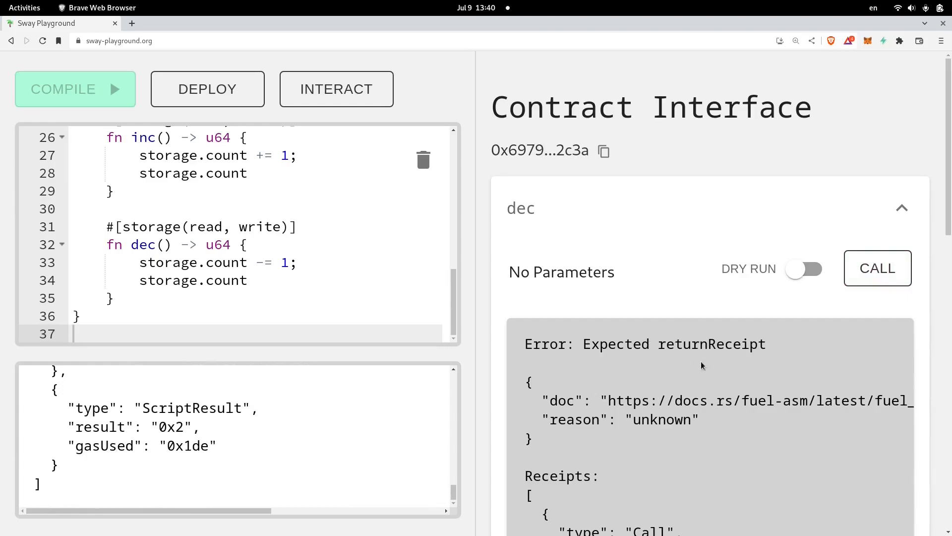
pyautogui.moveTo(561, 313)
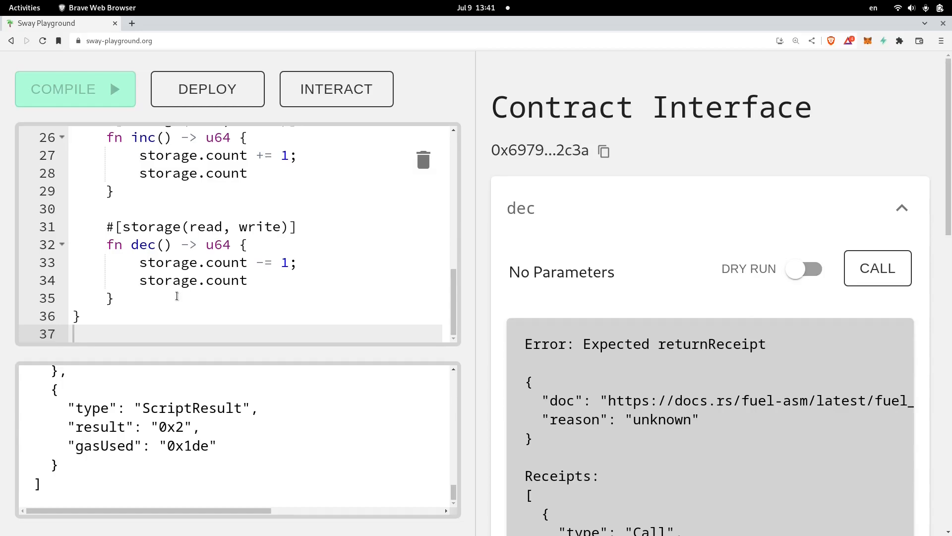
pyautogui.scroll(3)
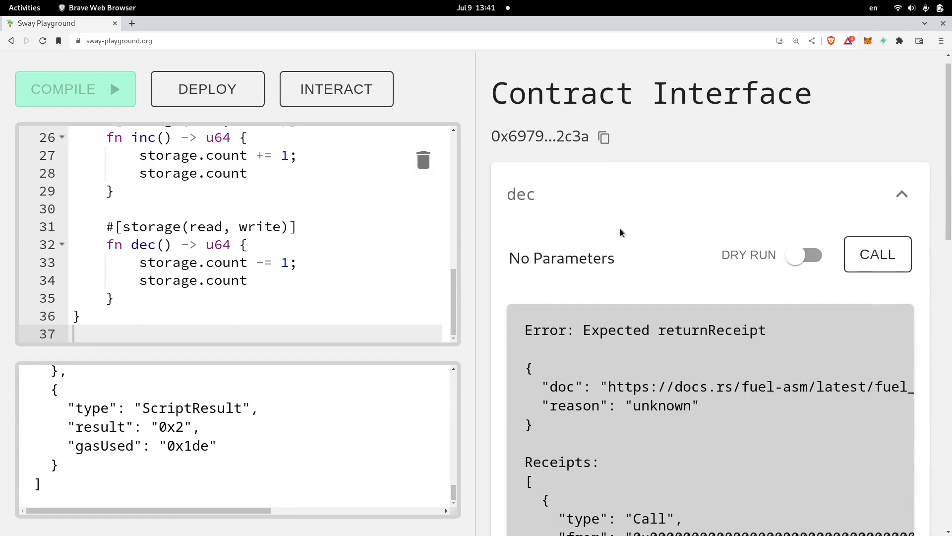
# Switch inc to LIVE, call it on testnet and approve in the wallet, returning counter value 1
pyautogui.scroll(-3)
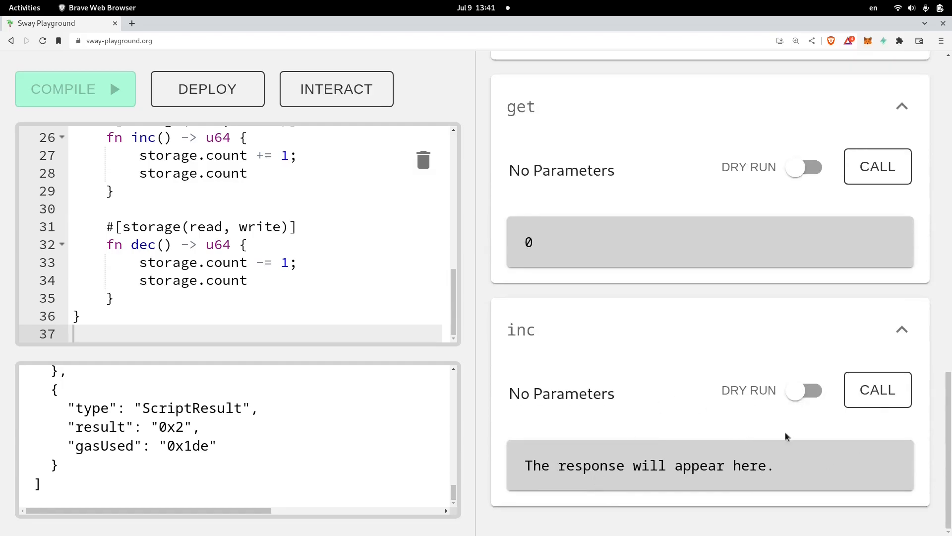
pyautogui.click(806, 390)
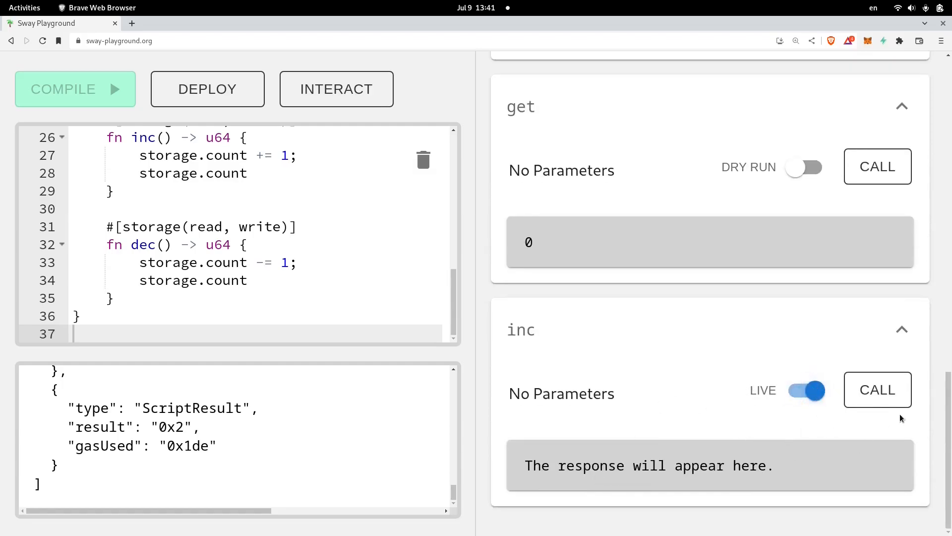
pyautogui.click(876, 389)
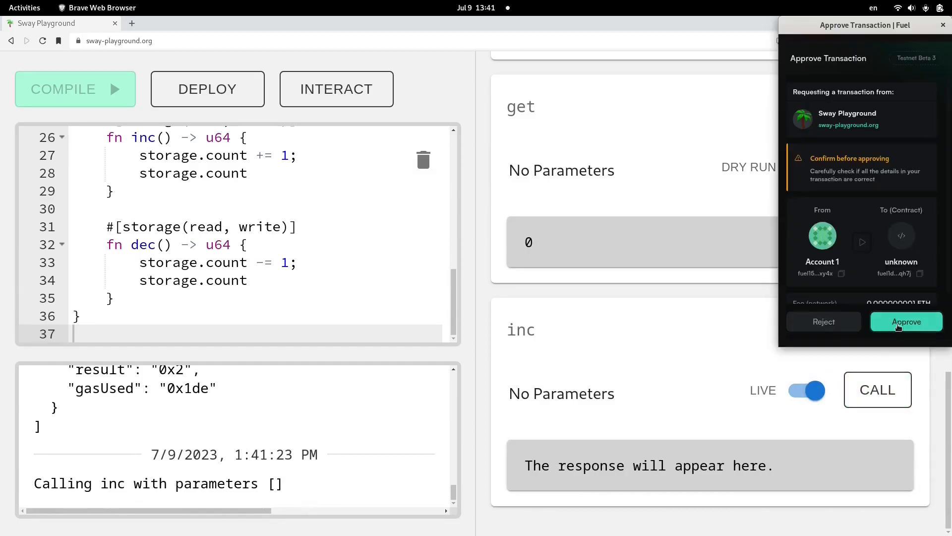
pyautogui.click(905, 321)
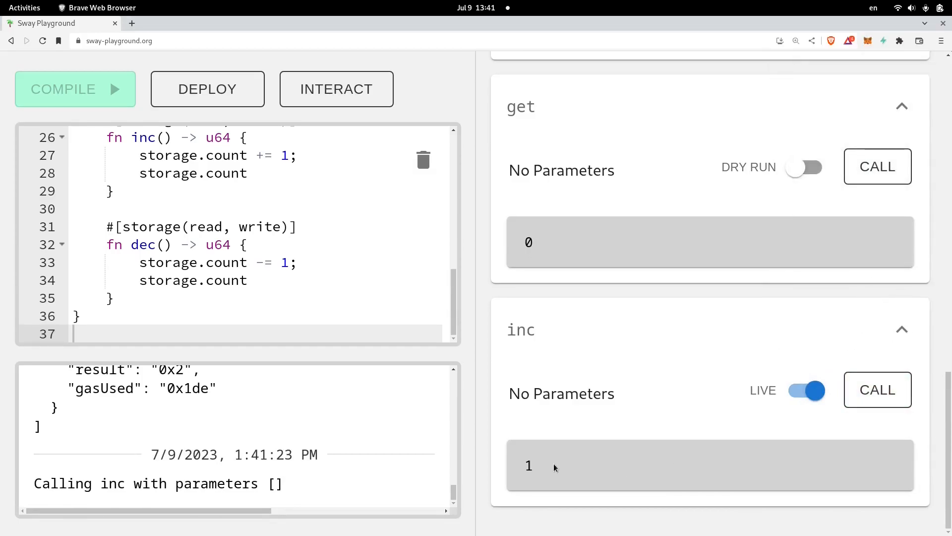
pyautogui.doubleClick(529, 465)
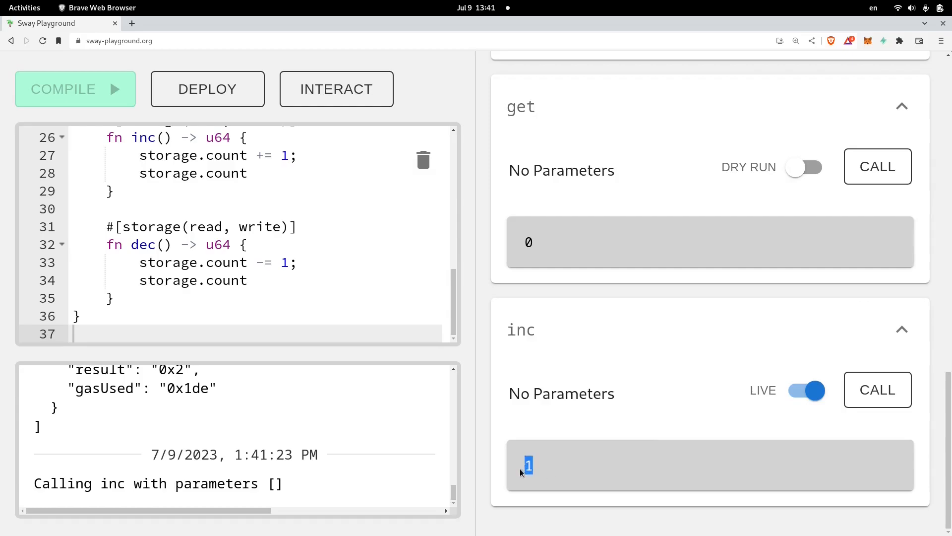
pyautogui.moveTo(251, 266)
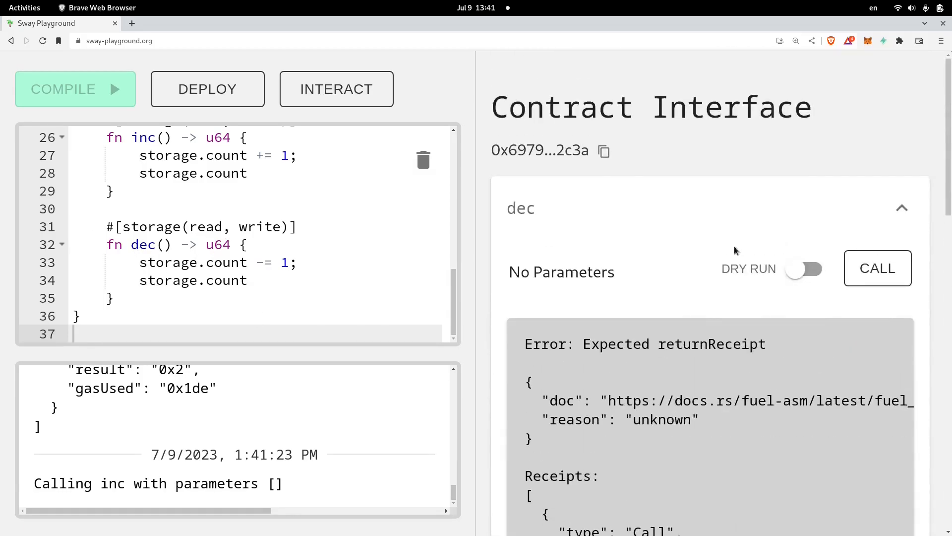
# Switch dec to LIVE, call it and approve in the wallet, returning counter value 0
pyautogui.click(806, 269)
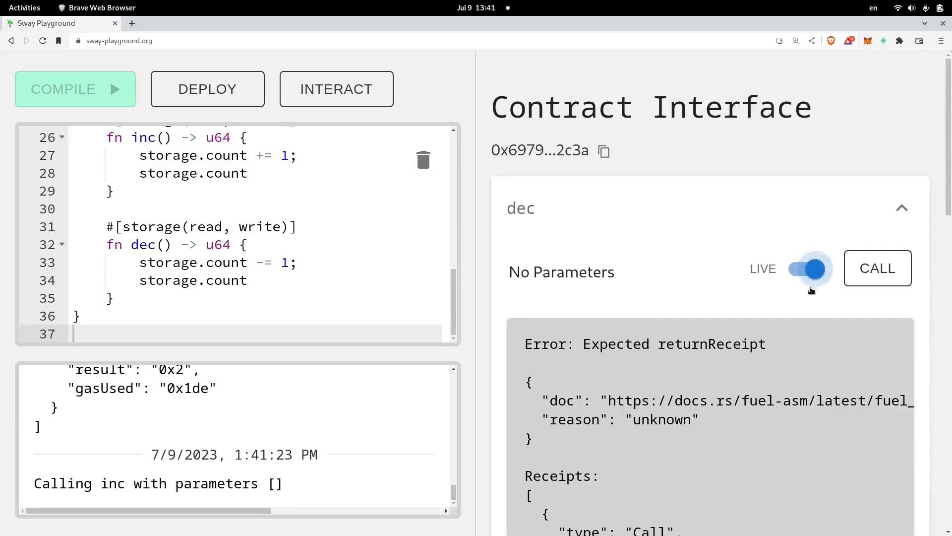
pyautogui.click(876, 268)
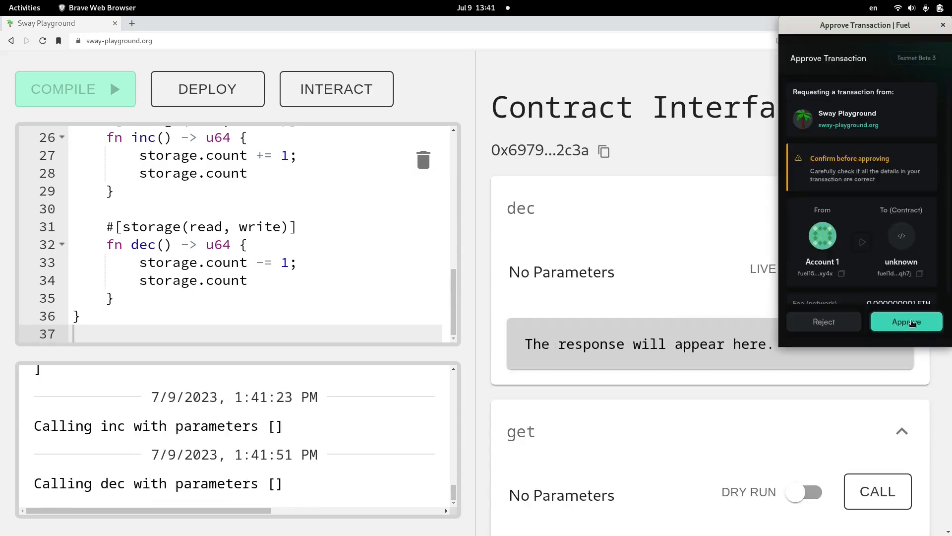
pyautogui.click(905, 321)
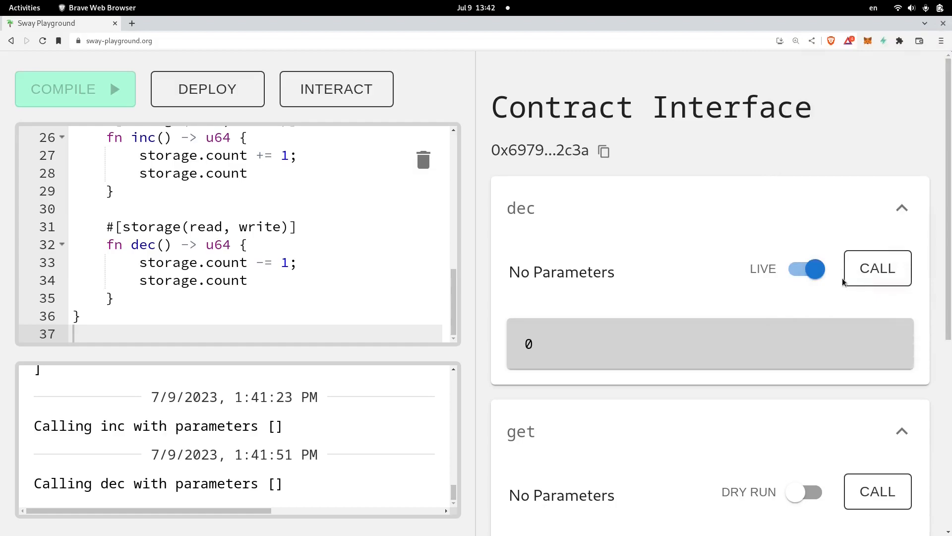
pyautogui.moveTo(572, 353)
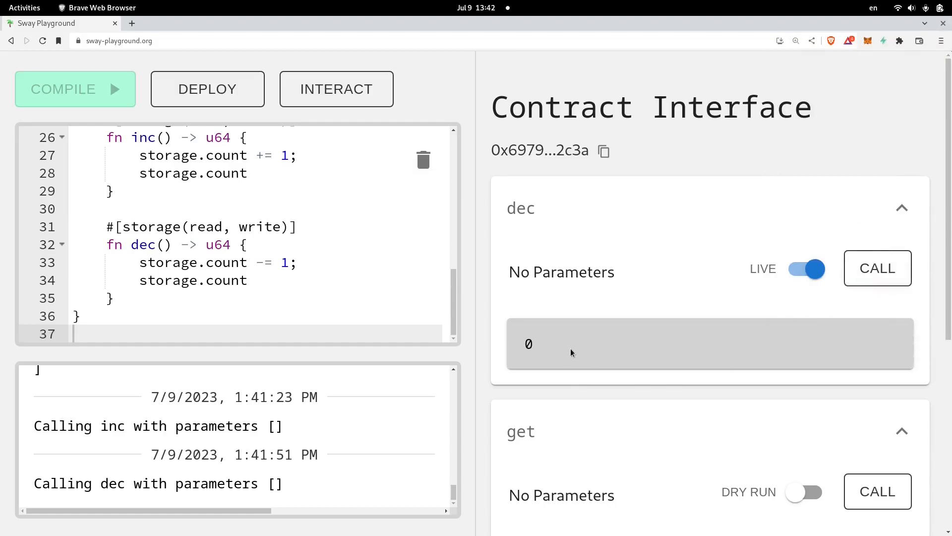
pyautogui.doubleClick(529, 344)
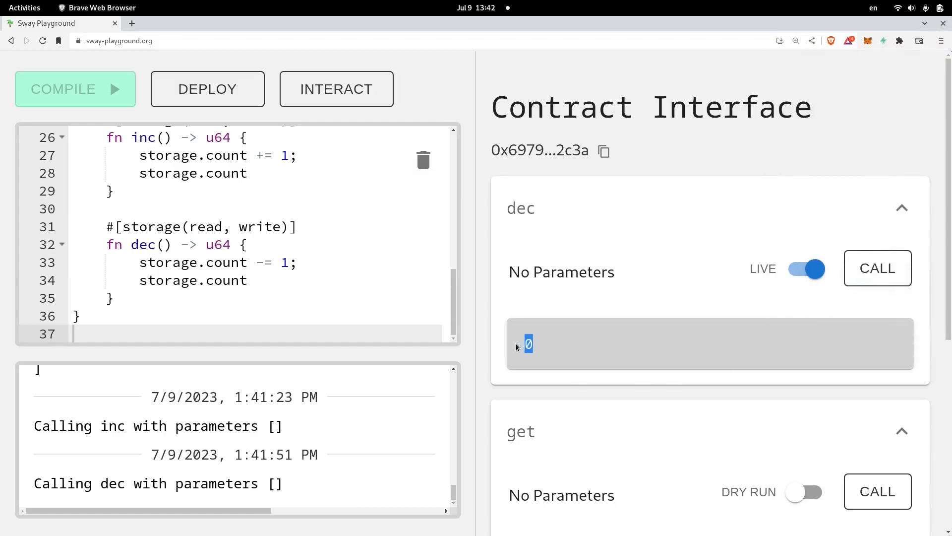